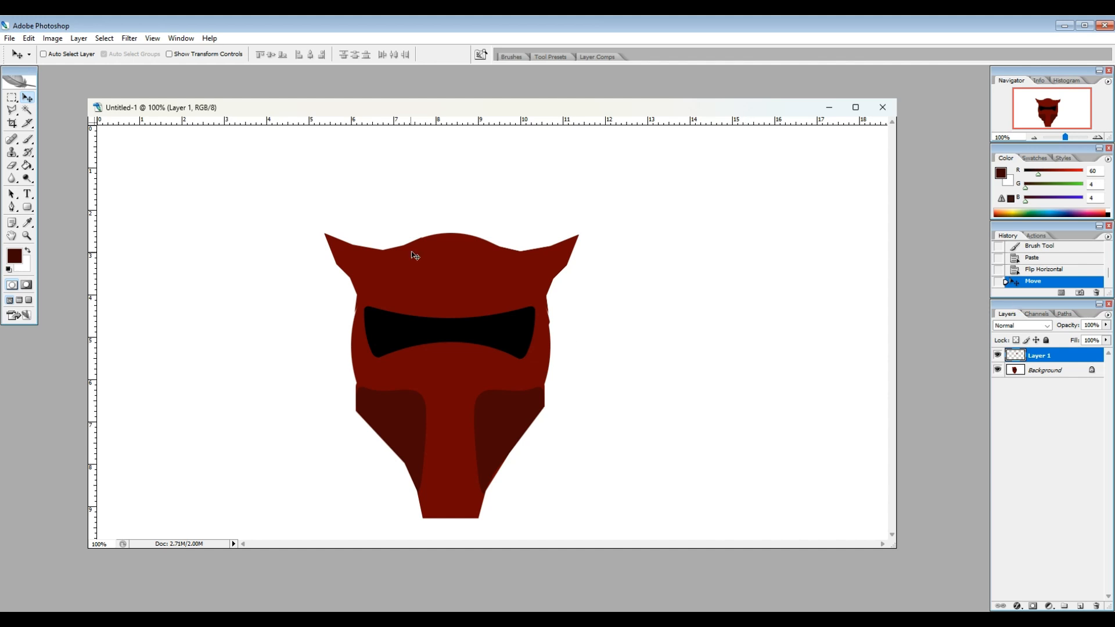
pyautogui.moveTo(335, 202)
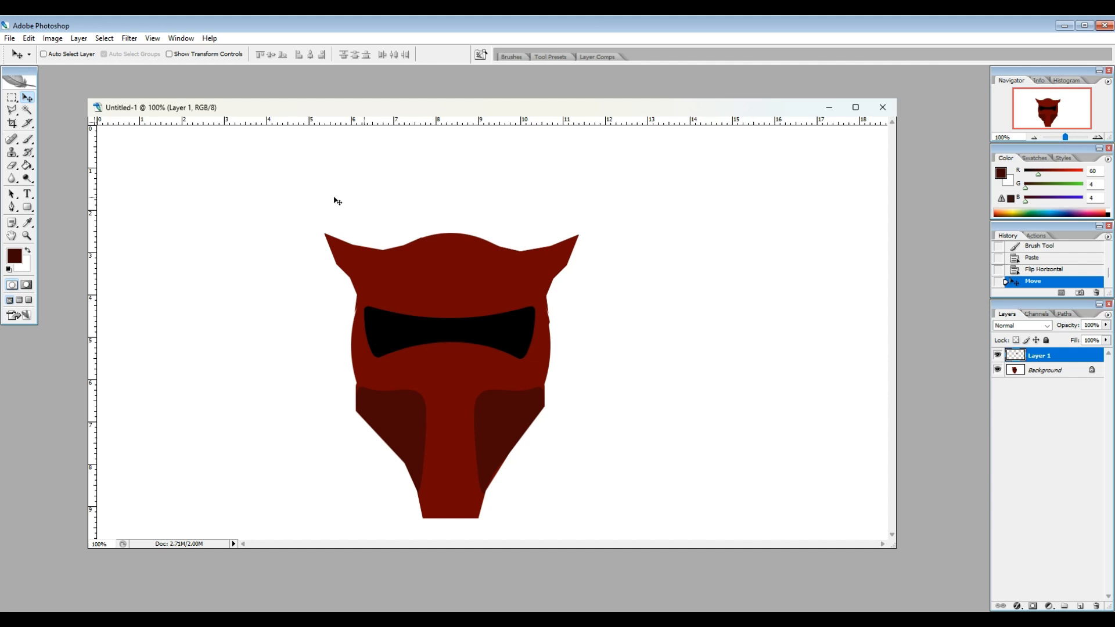
pyautogui.moveTo(335, 219)
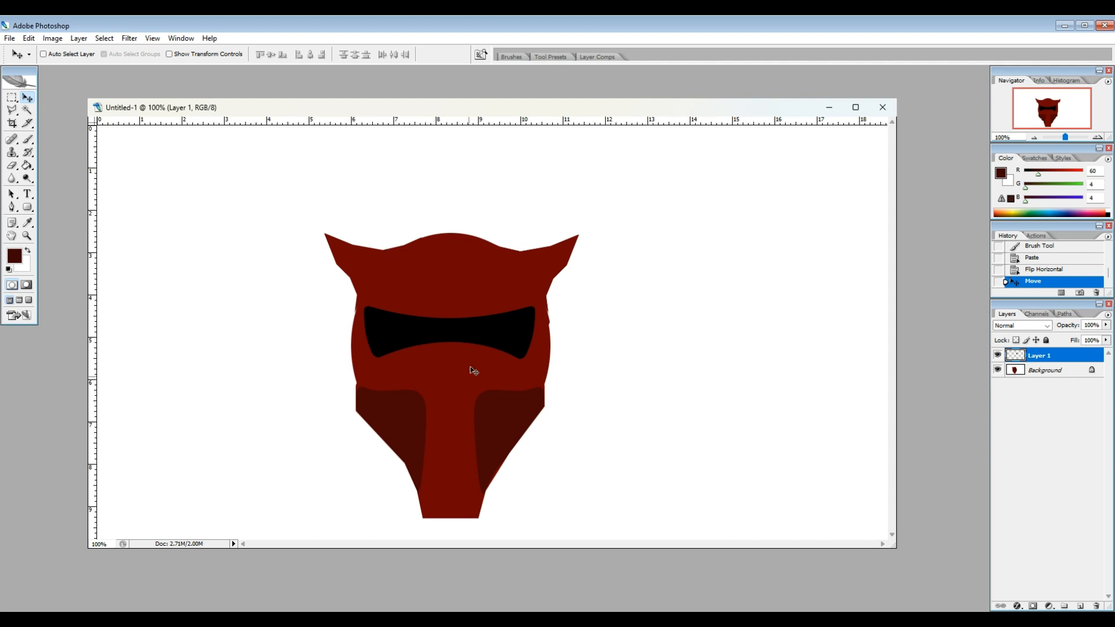
pyautogui.moveTo(381, 321)
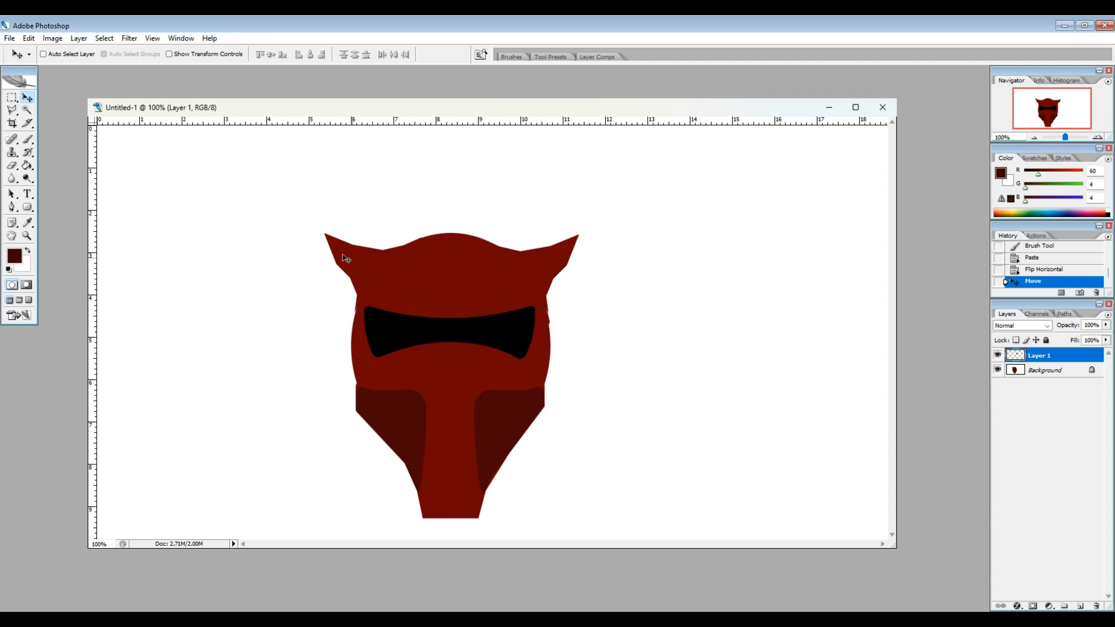
pyautogui.moveTo(189, 131)
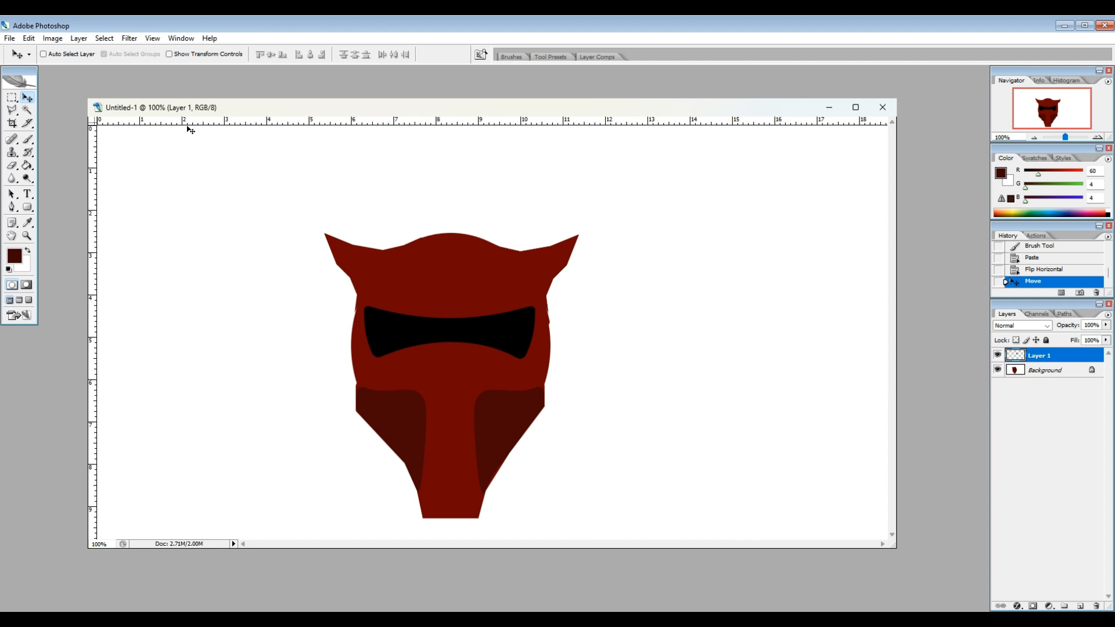
# - Check the image size without changes, then show the style presets with five styles ticked
pyautogui.click(77, 51)
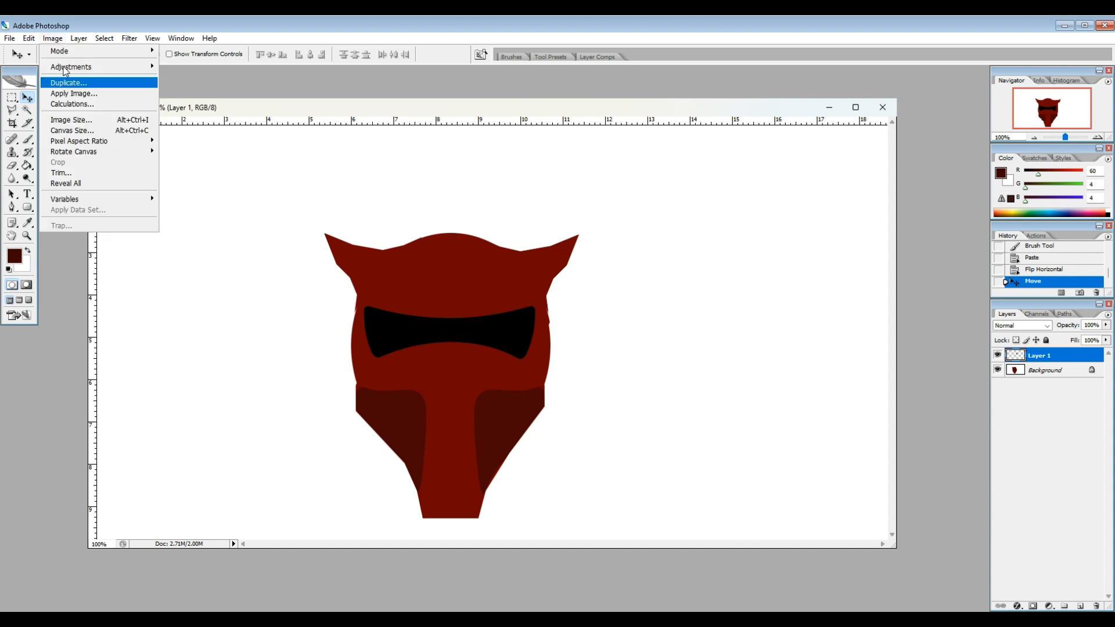
pyautogui.click(72, 120)
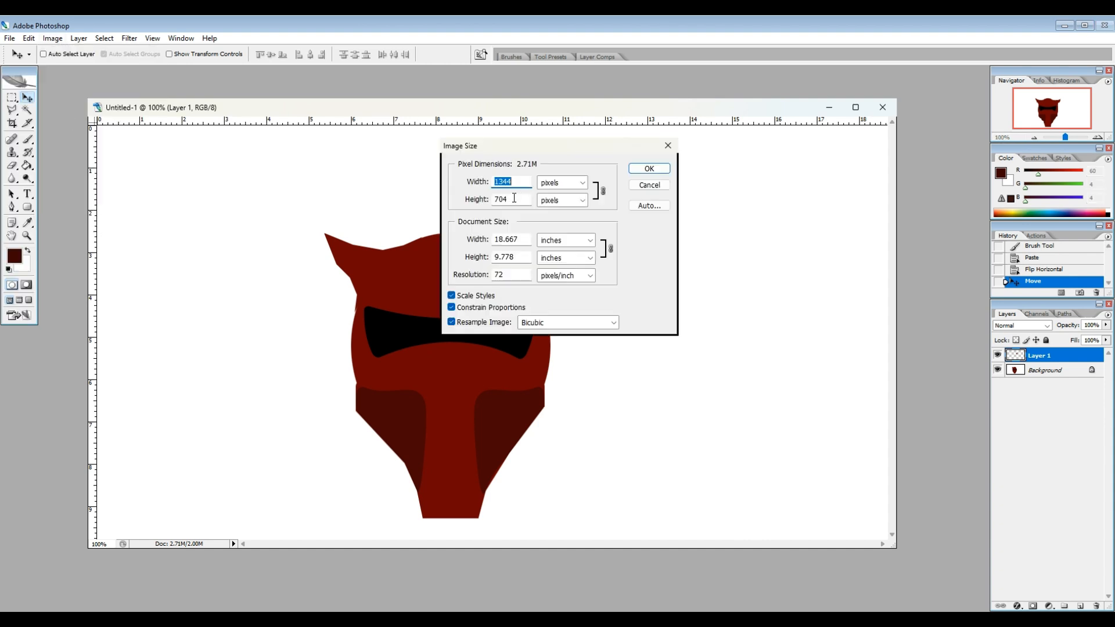
pyautogui.click(648, 184)
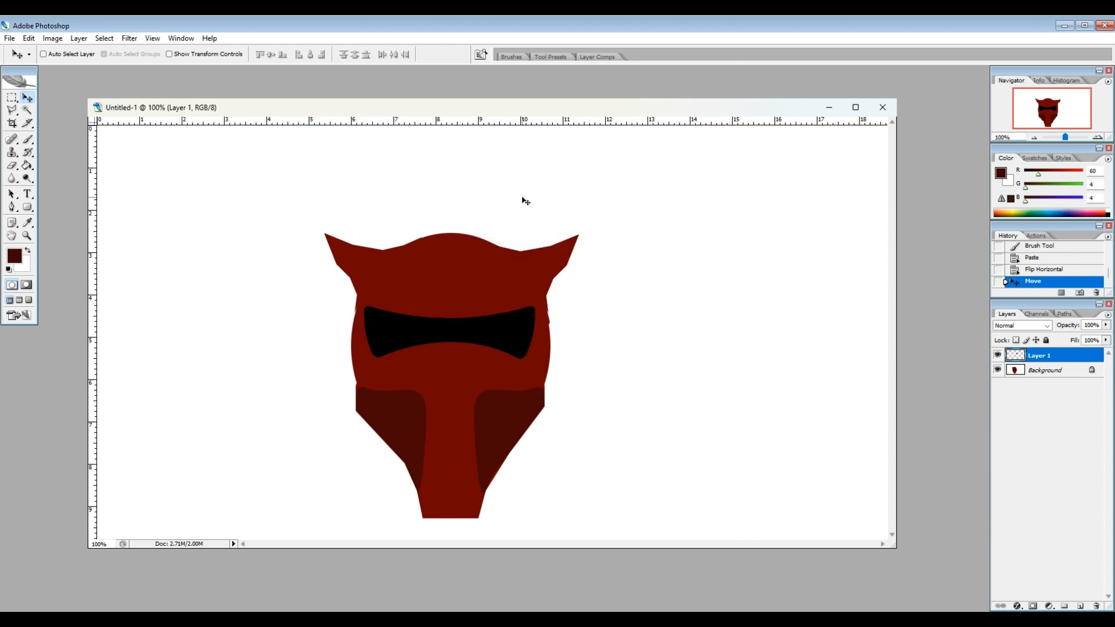
pyautogui.moveTo(312, 157)
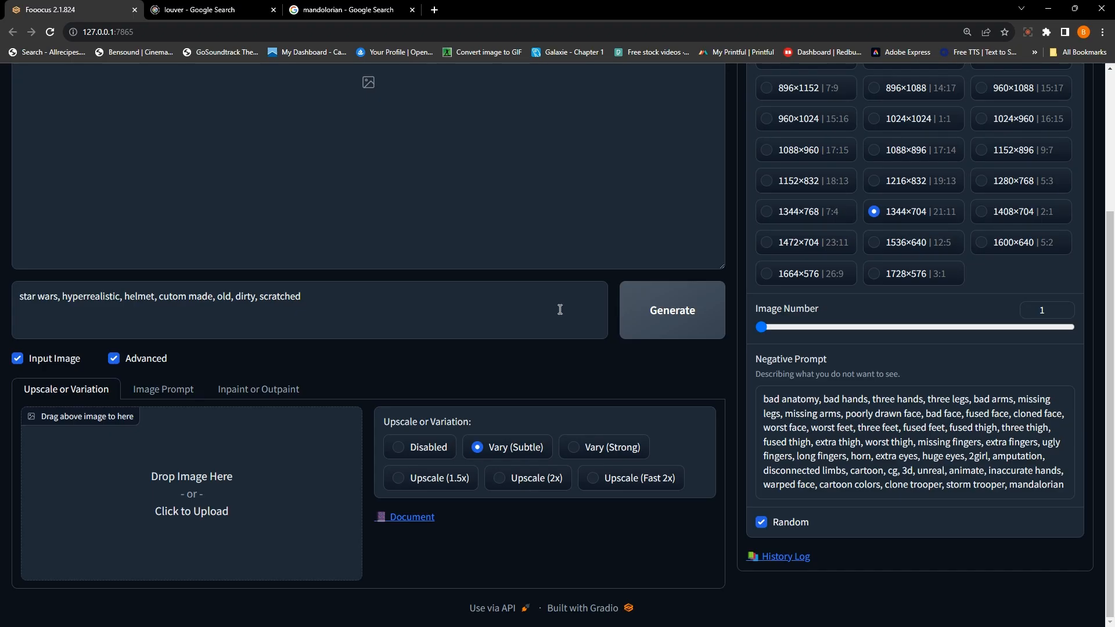
pyautogui.moveTo(168, 464)
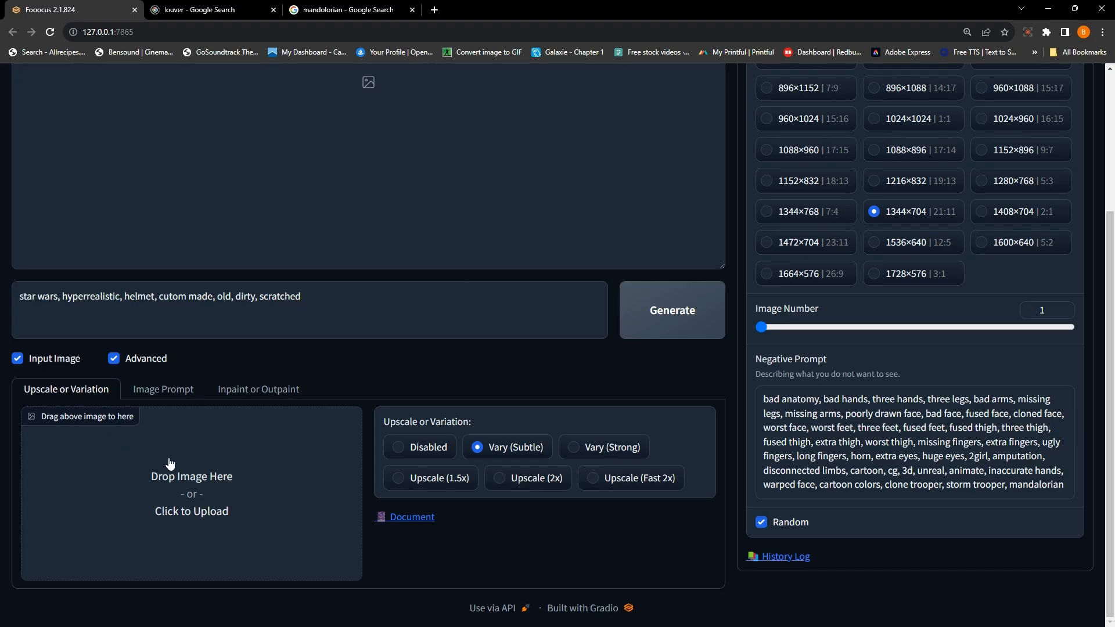
pyautogui.moveTo(506, 455)
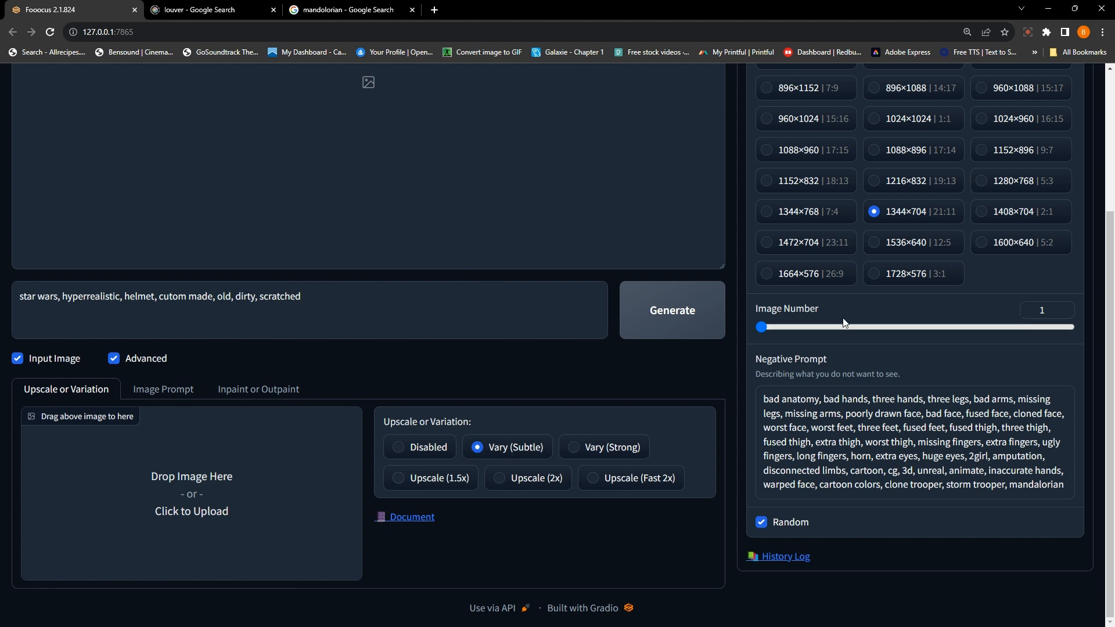
pyautogui.moveTo(942, 222)
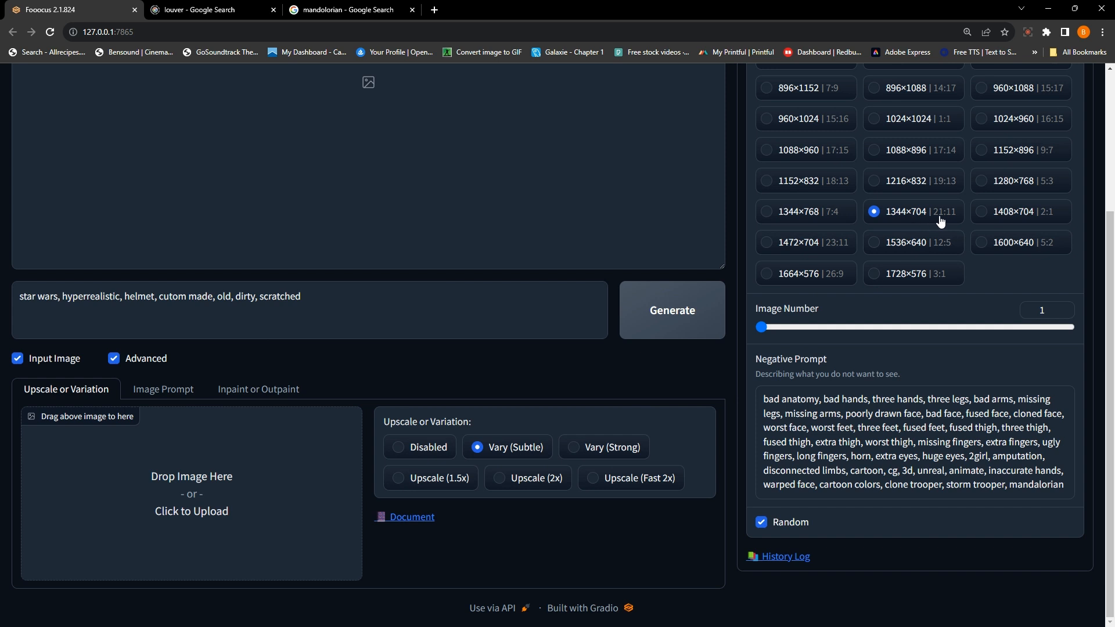
pyautogui.moveTo(842, 303)
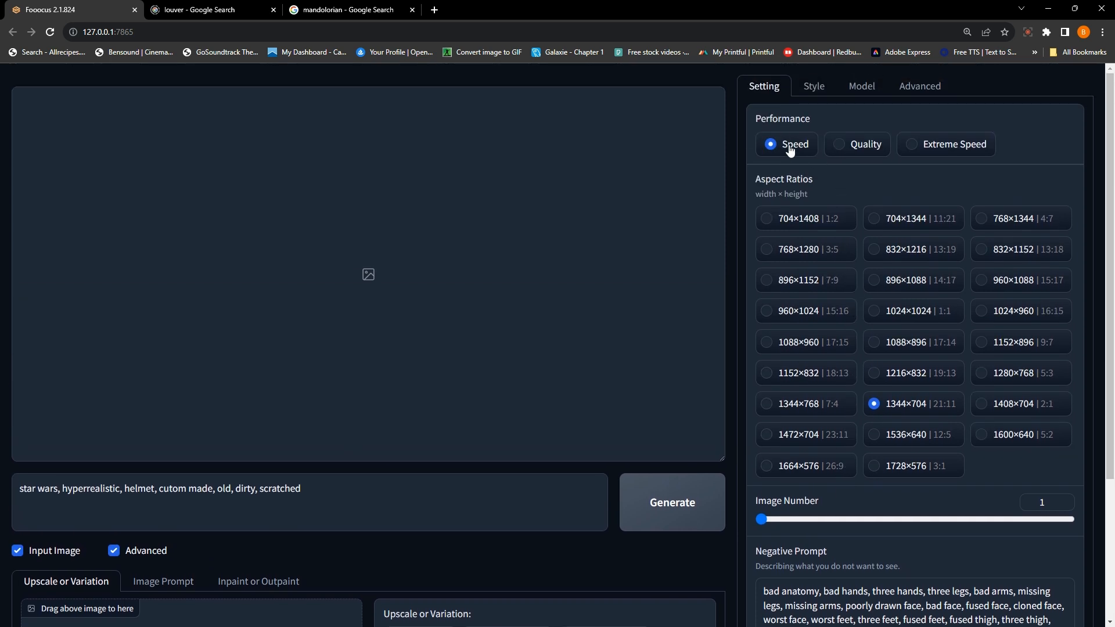
pyautogui.click(814, 86)
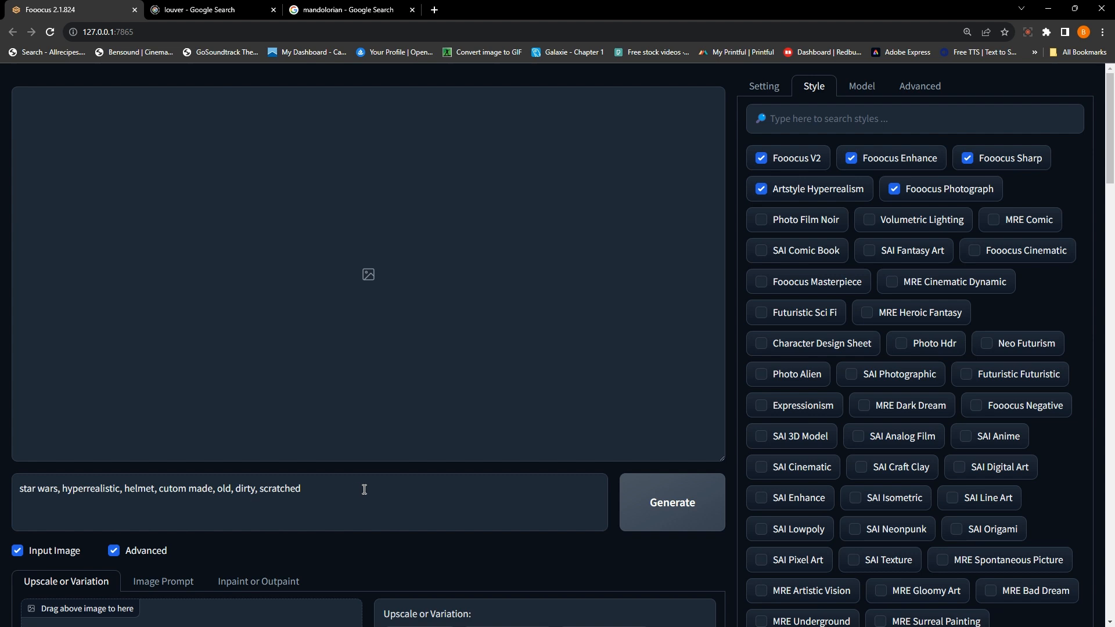
# - Load the red horned helmet drawing as the Vary (Subtle) input image
pyautogui.scroll(-3)
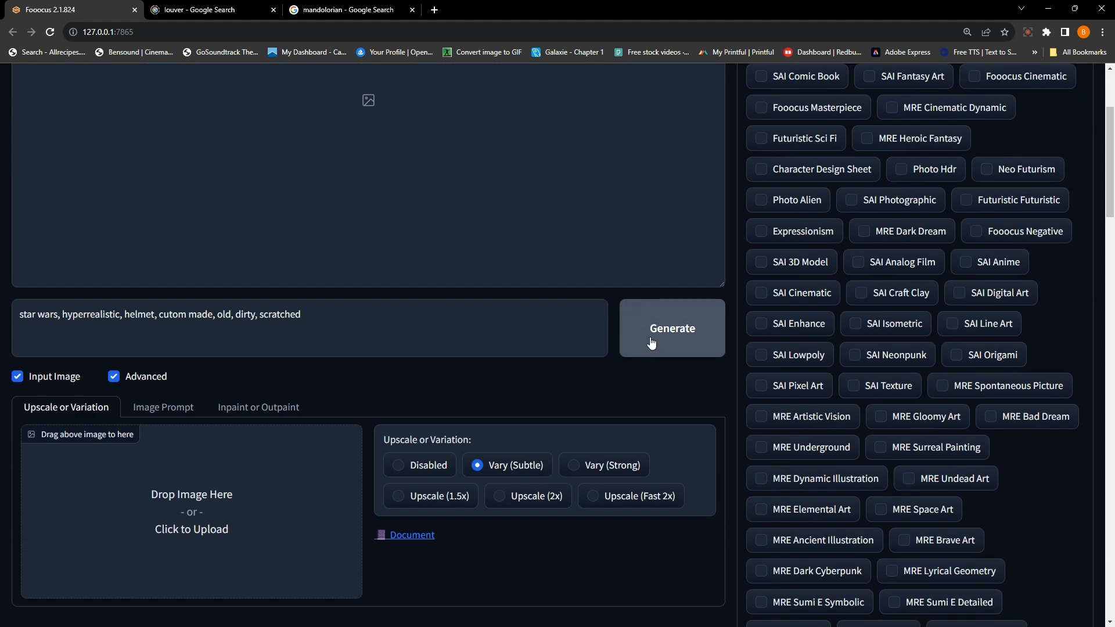
pyautogui.moveTo(577, 417)
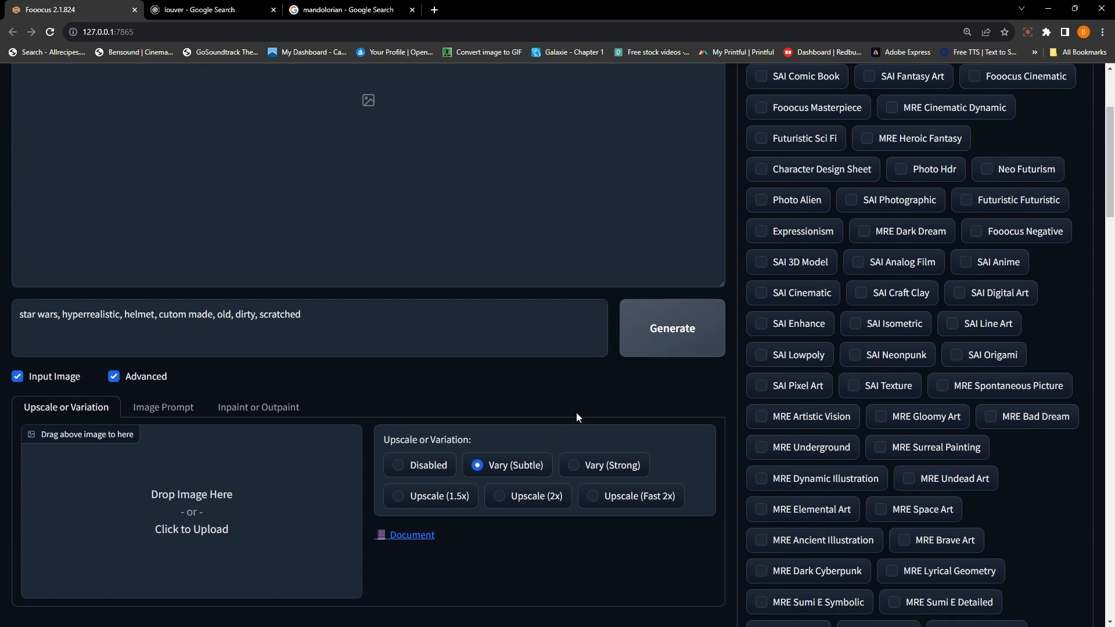
pyautogui.click(191, 529)
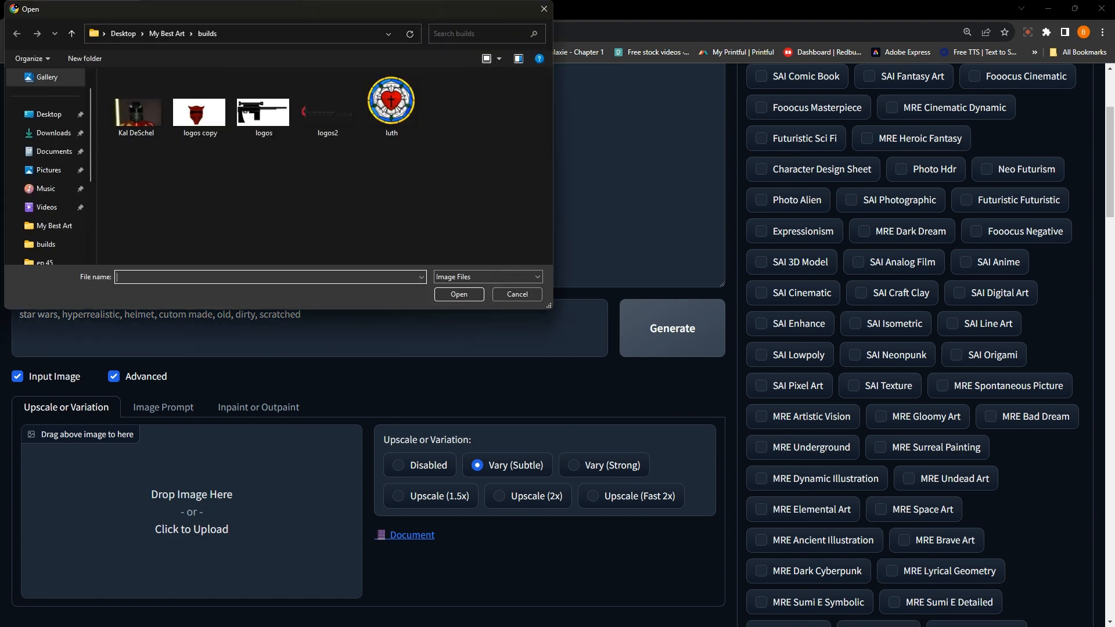
pyautogui.doubleClick(199, 112)
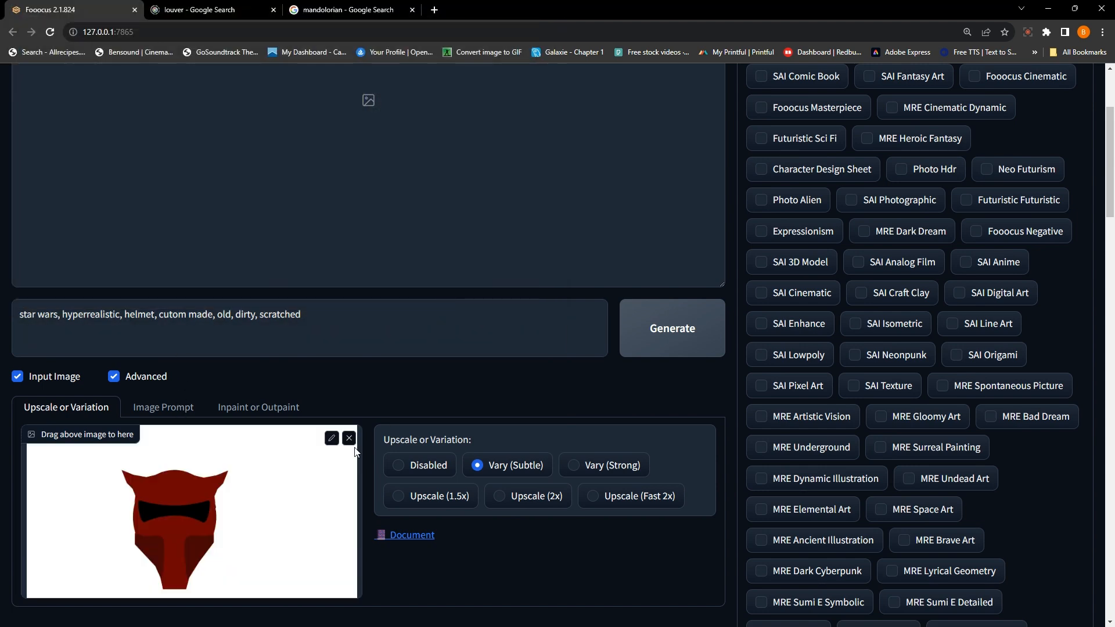
pyautogui.moveTo(650, 347)
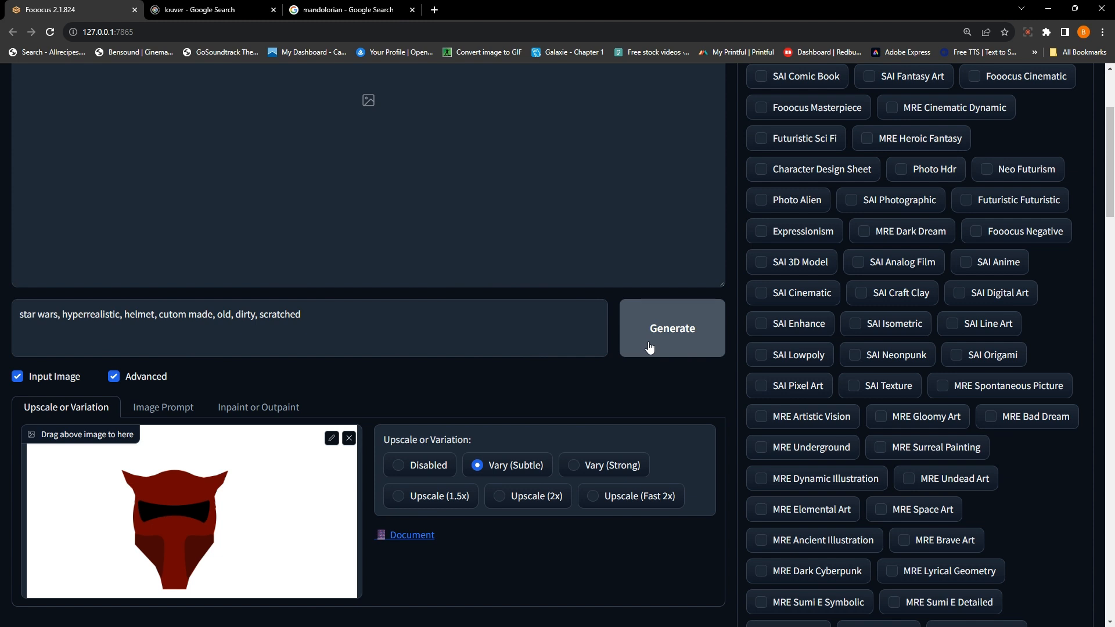
# - Generate a Vary (Subtle) variation, yielding a smoother orange-brown helmet
pyautogui.click(673, 328)
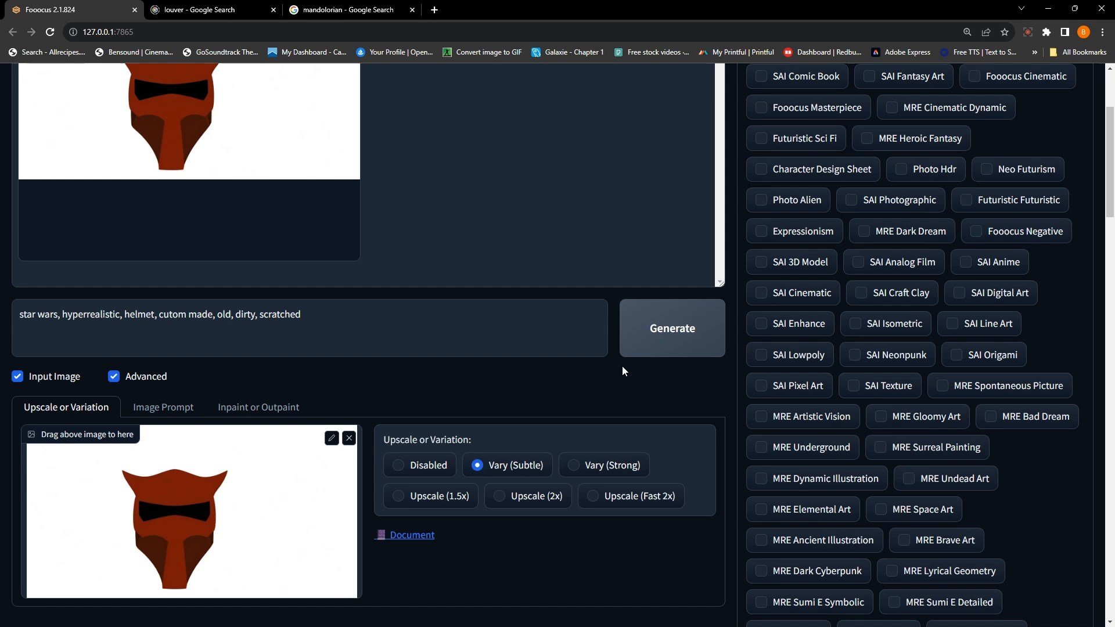
pyautogui.click(672, 328)
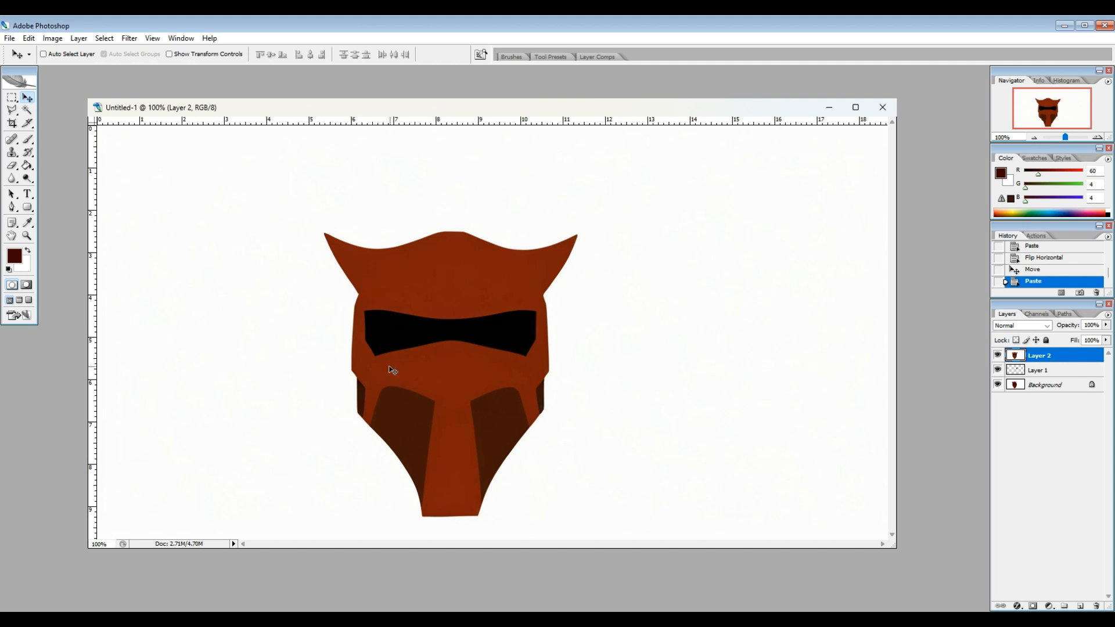
pyautogui.moveTo(19, 266)
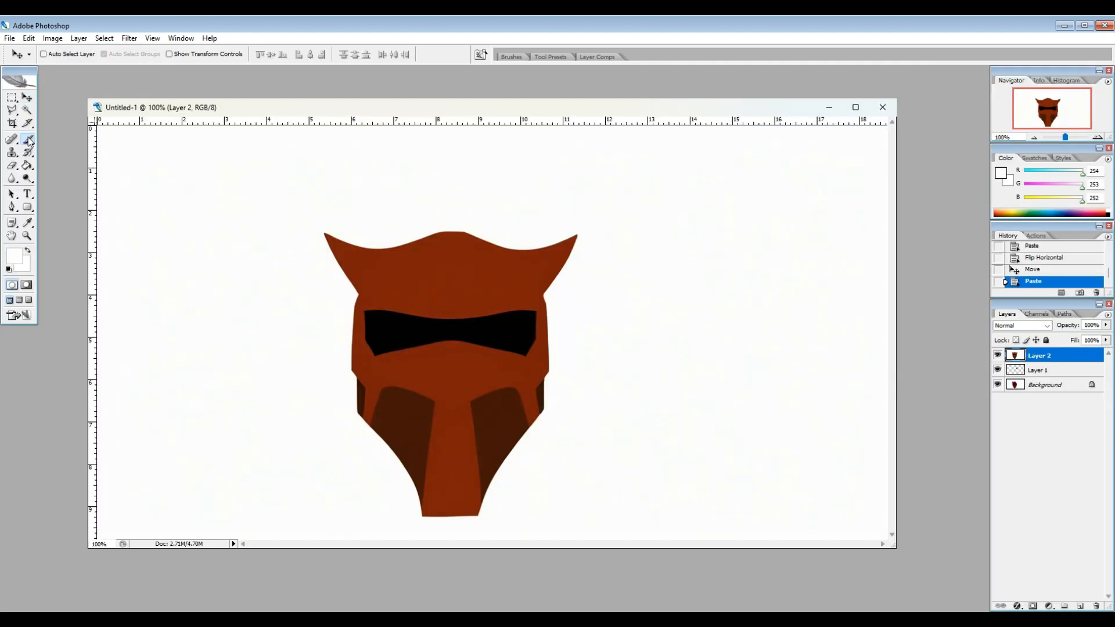
# - Dab a soft white glint and small sparkles onto the black visor
pyautogui.click(13, 140)
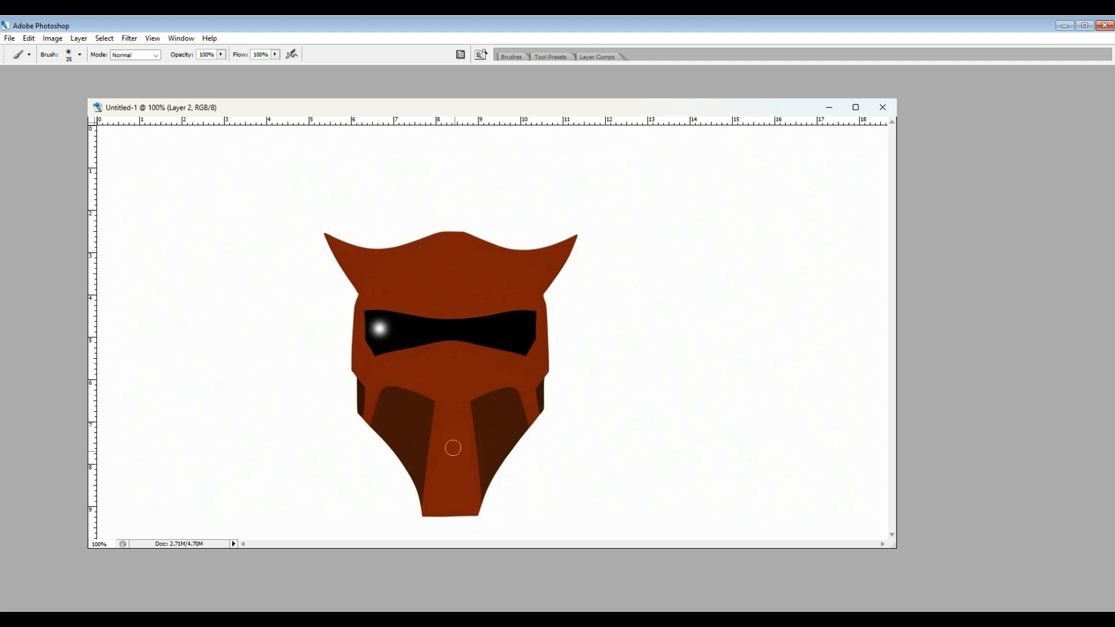
pyautogui.moveTo(611, 431)
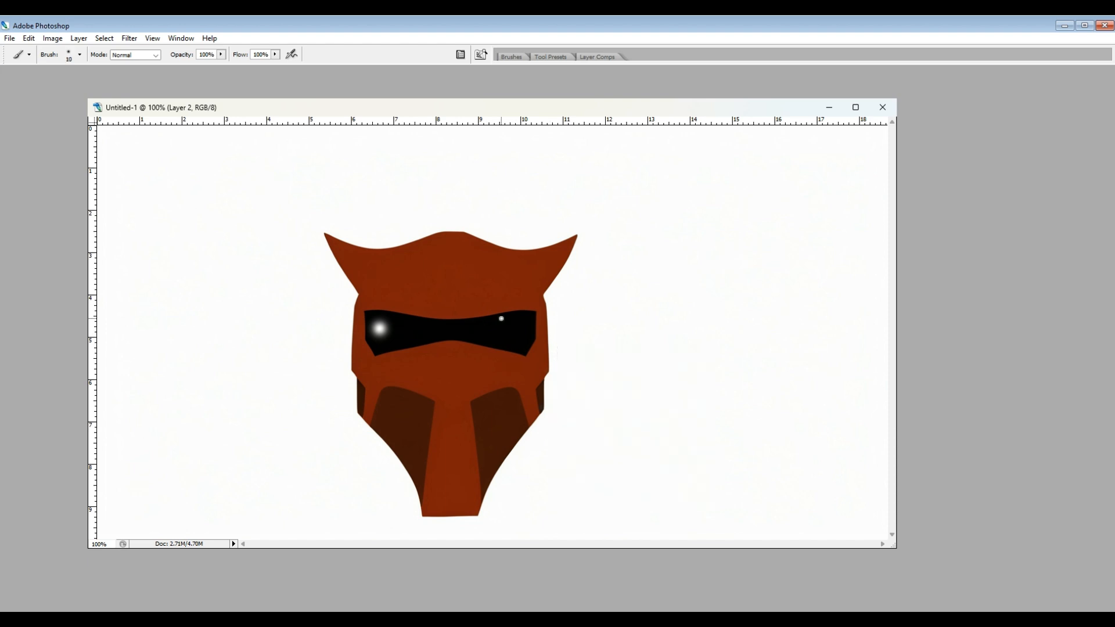
pyautogui.click(498, 333)
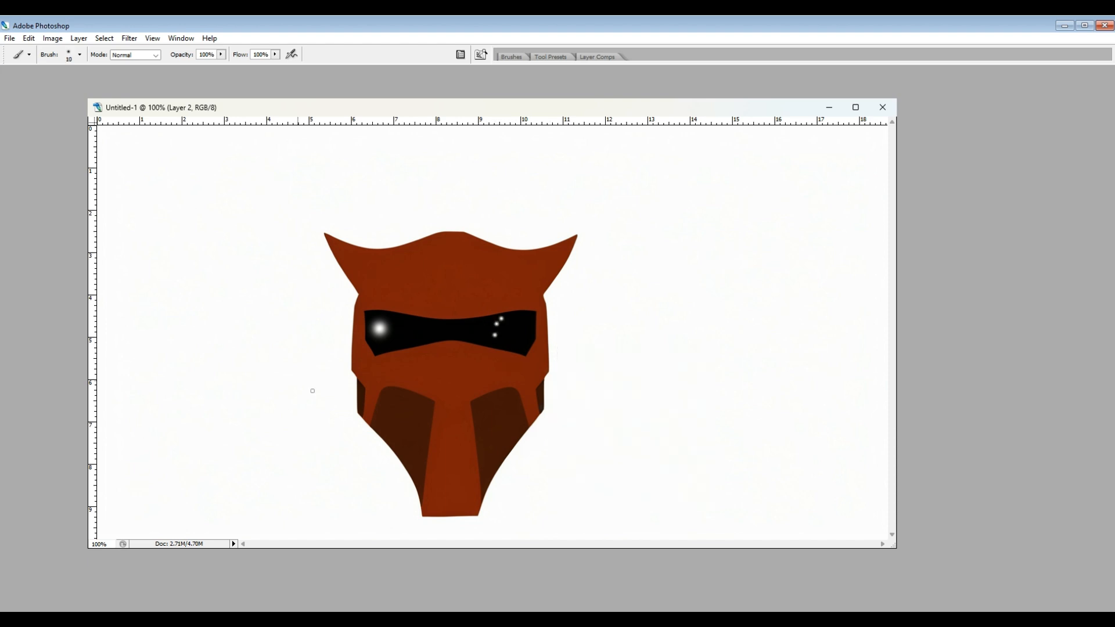
pyautogui.moveTo(468, 460)
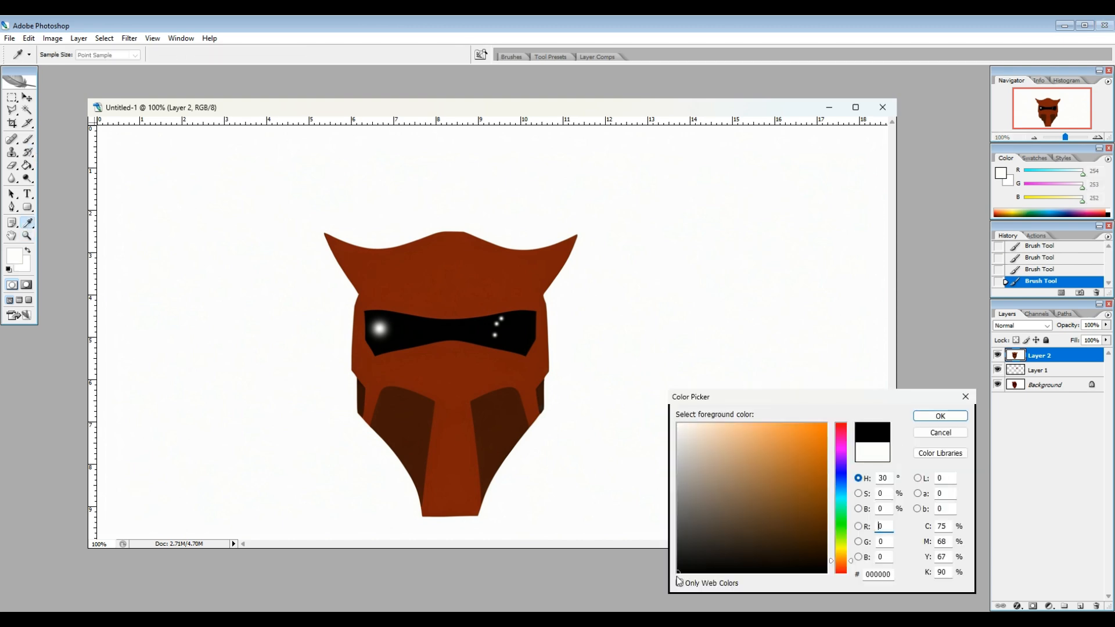
# - Set the foreground colour to #000000 in the Color Picker
pyautogui.click(78, 38)
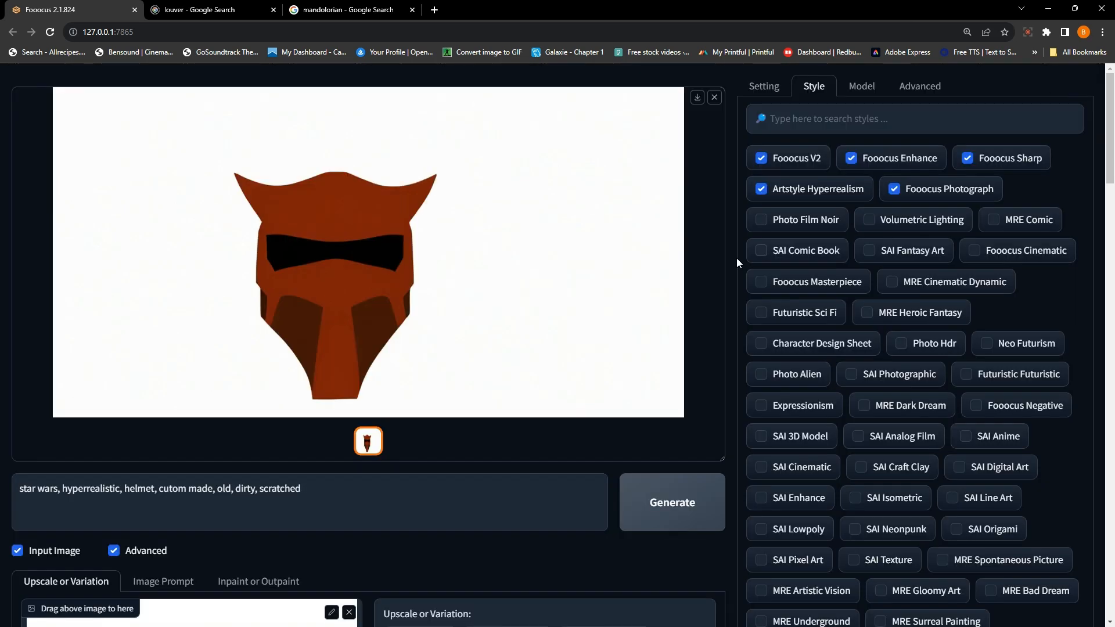
# - Generate a Vary (Subtle) variation from 'logos copy' and close the enlarged result
pyautogui.scroll(-3)
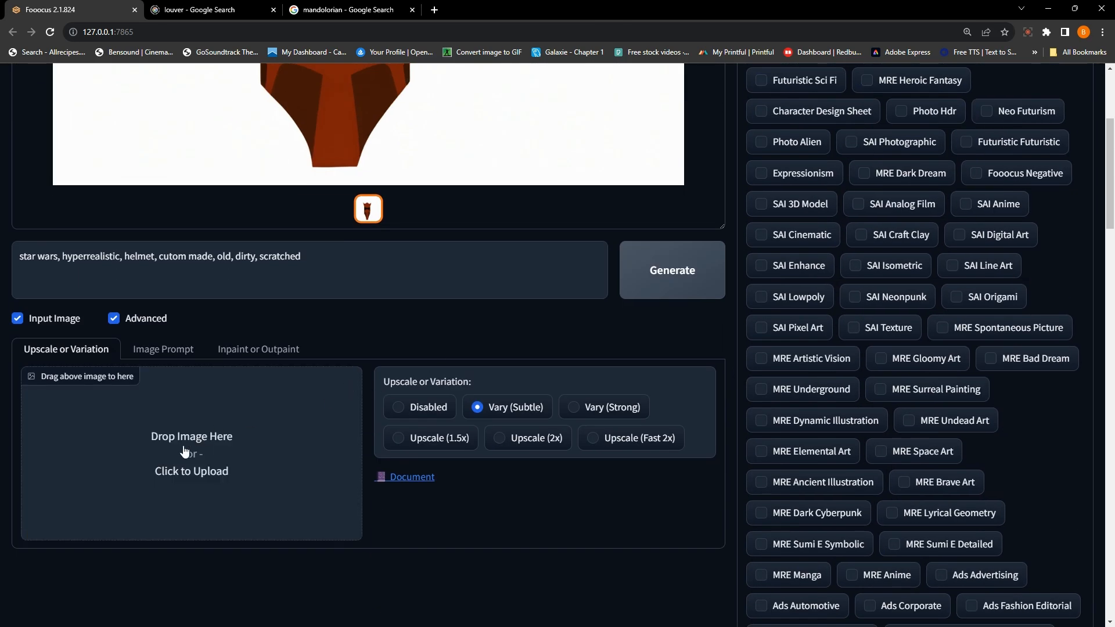
pyautogui.click(191, 471)
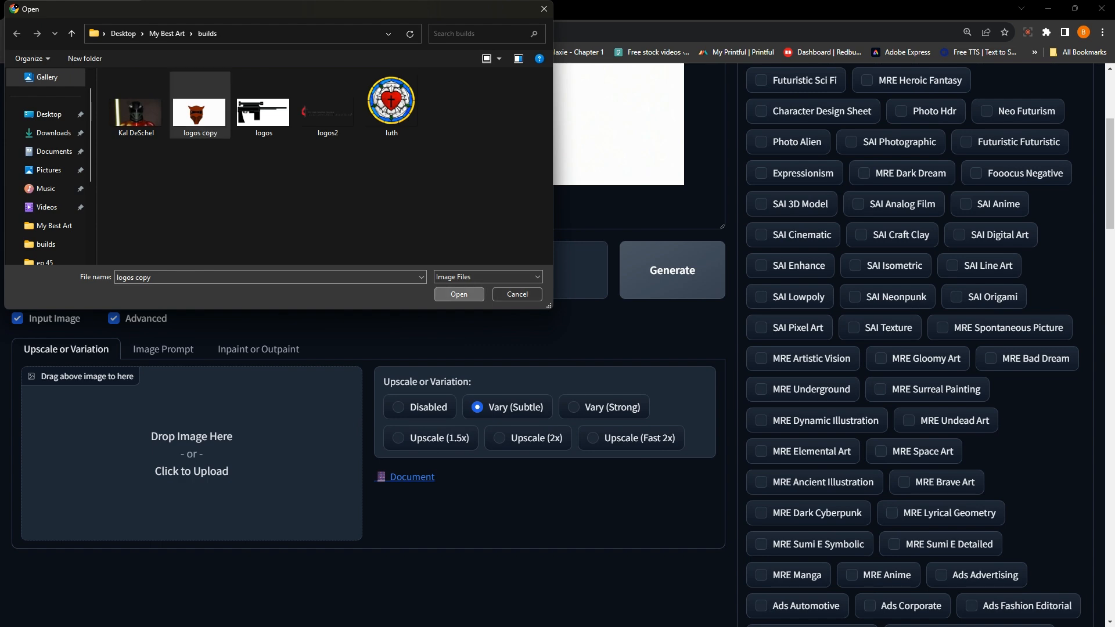
pyautogui.click(458, 294)
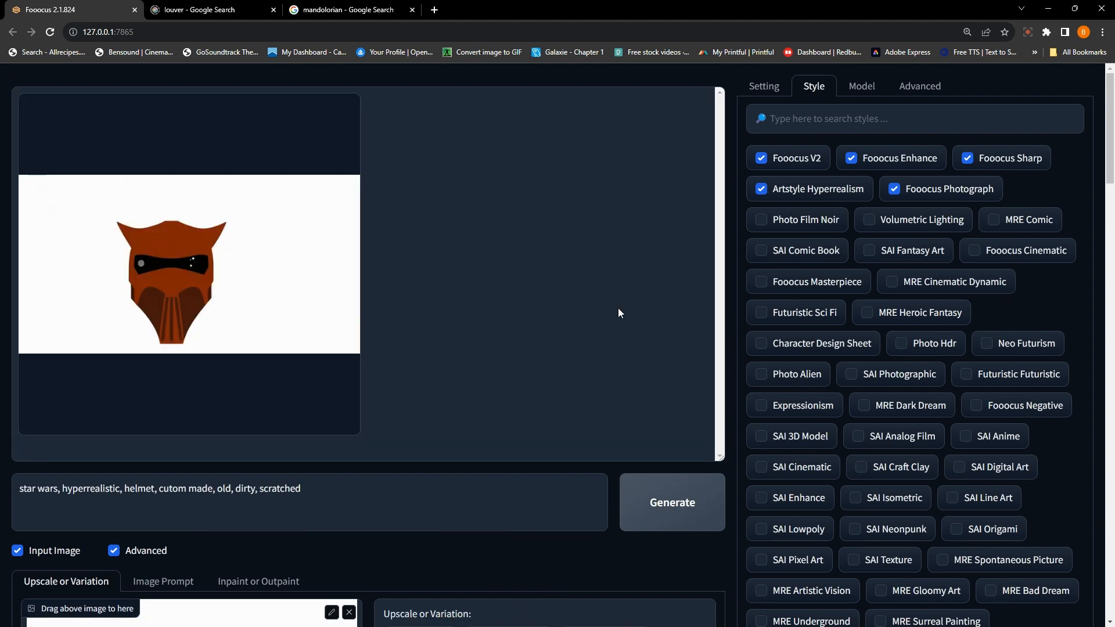
pyautogui.click(672, 503)
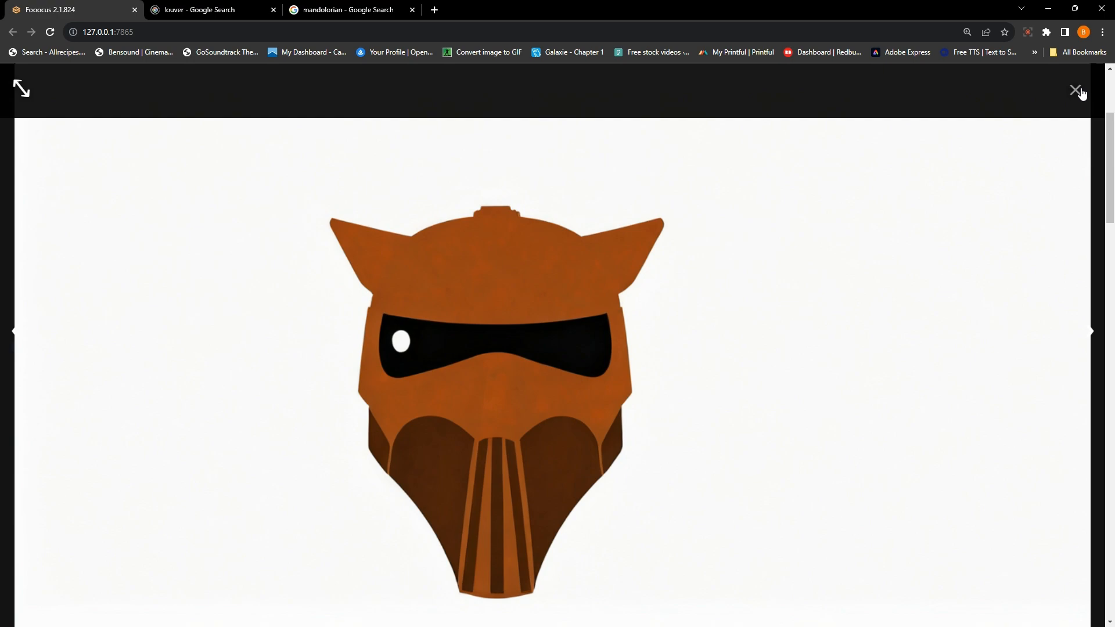
pyautogui.click(1074, 91)
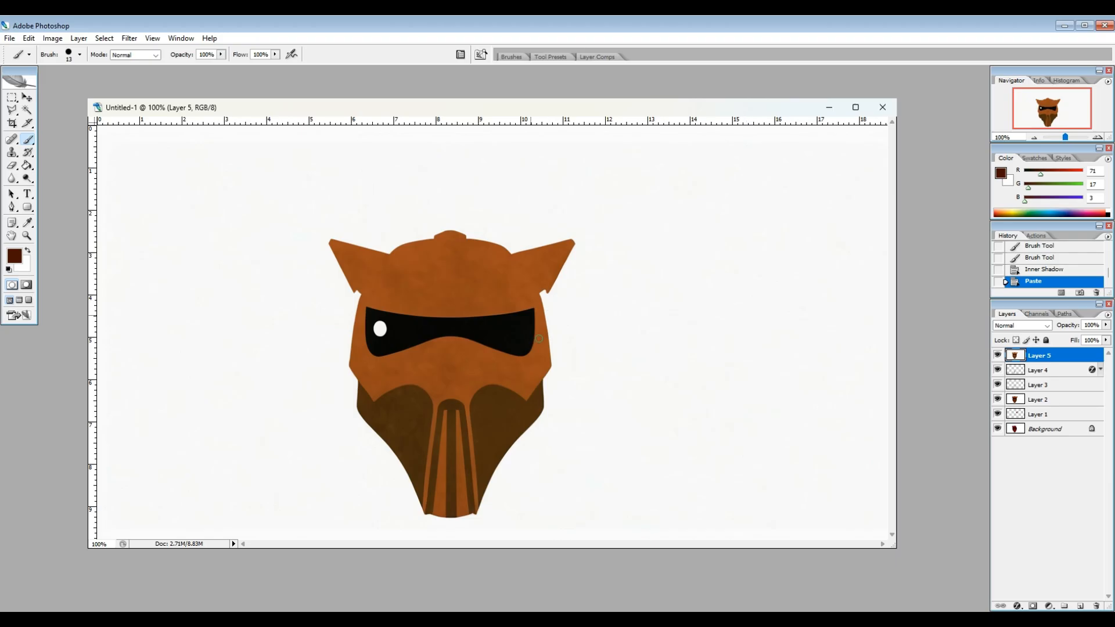
pyautogui.moveTo(498, 459)
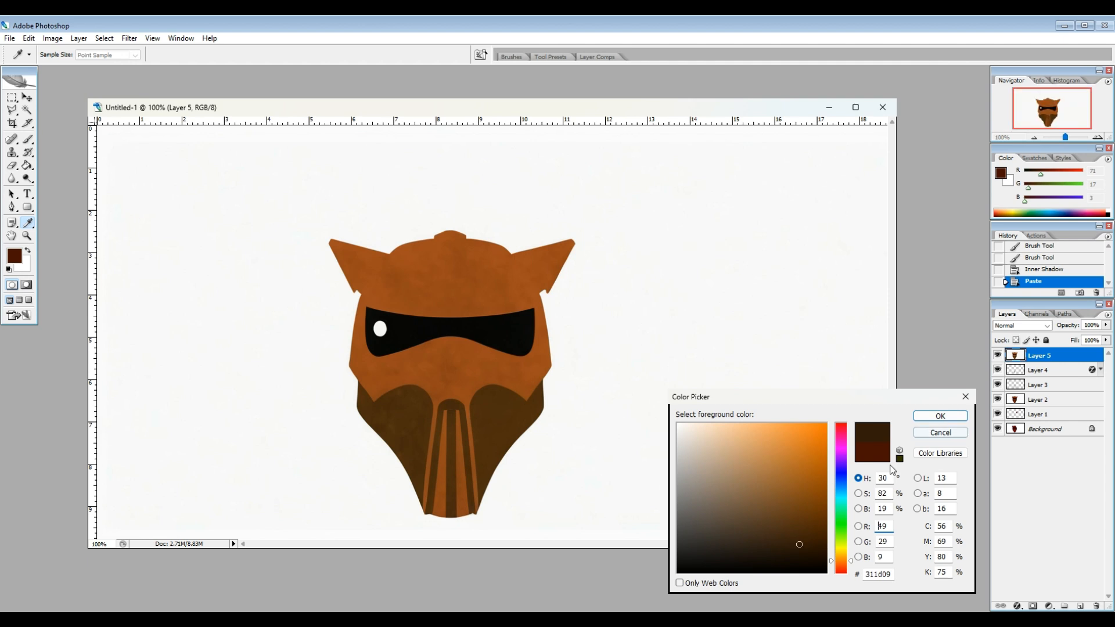
# - Paint dark brown lower-face shadows and light orange highlights with a large soft brush
pyautogui.click(939, 416)
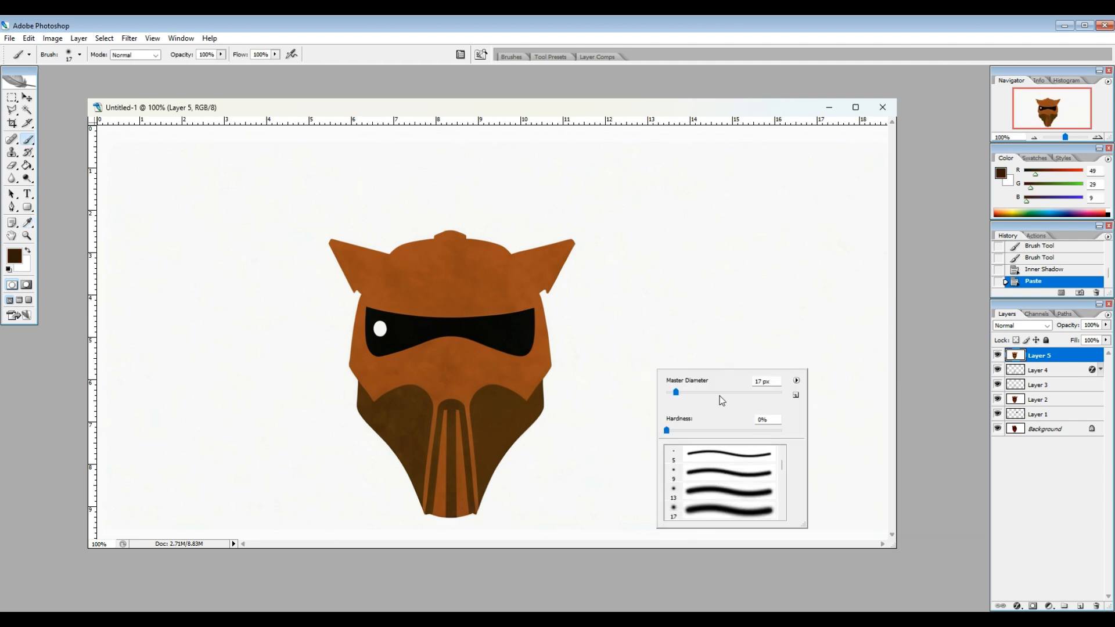
pyautogui.moveTo(676, 393); pyautogui.dragTo(711, 392)
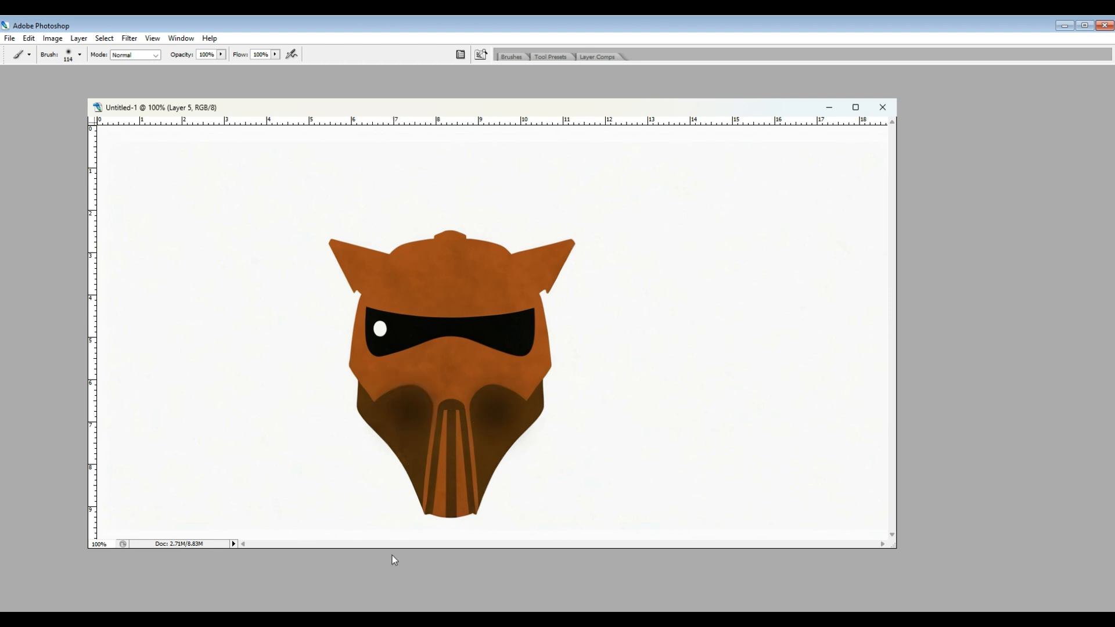
pyautogui.moveTo(494, 415)
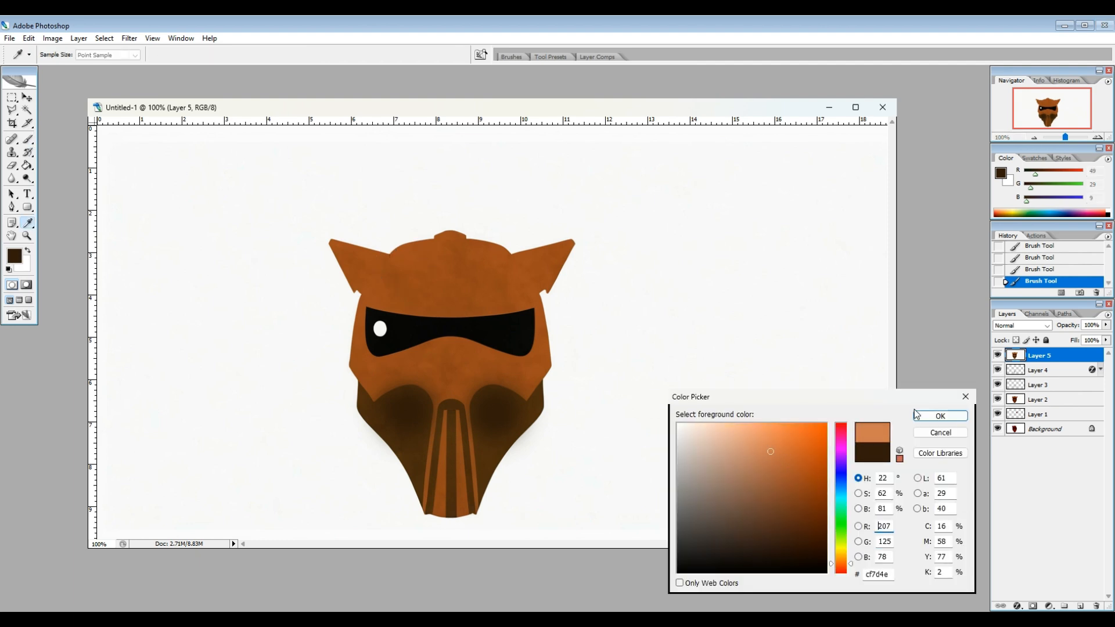
pyautogui.click(940, 416)
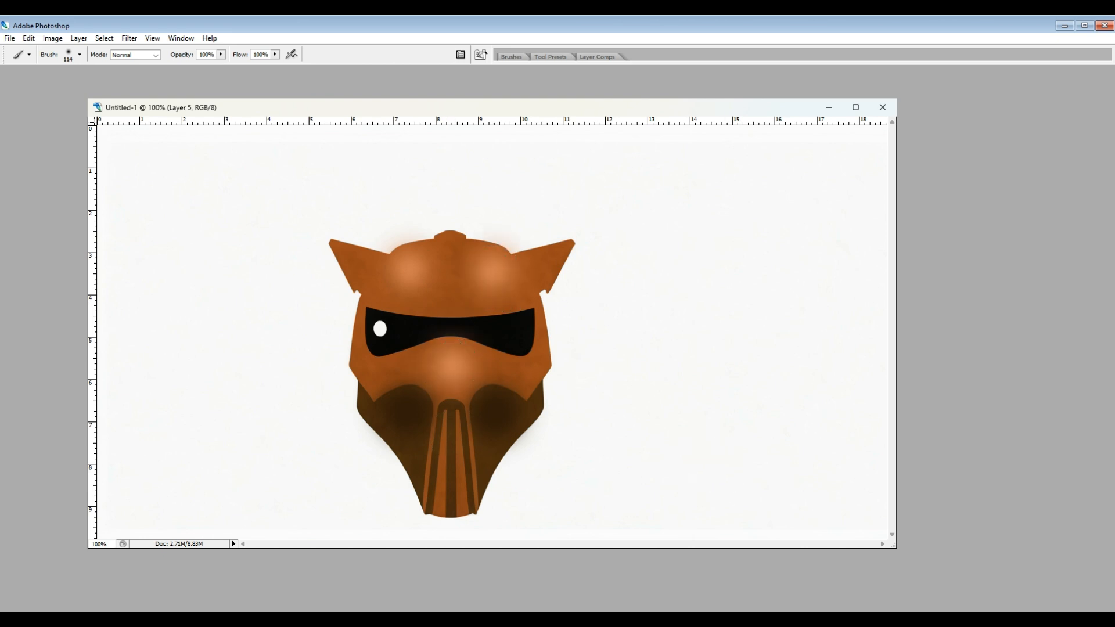
pyautogui.moveTo(646, 447)
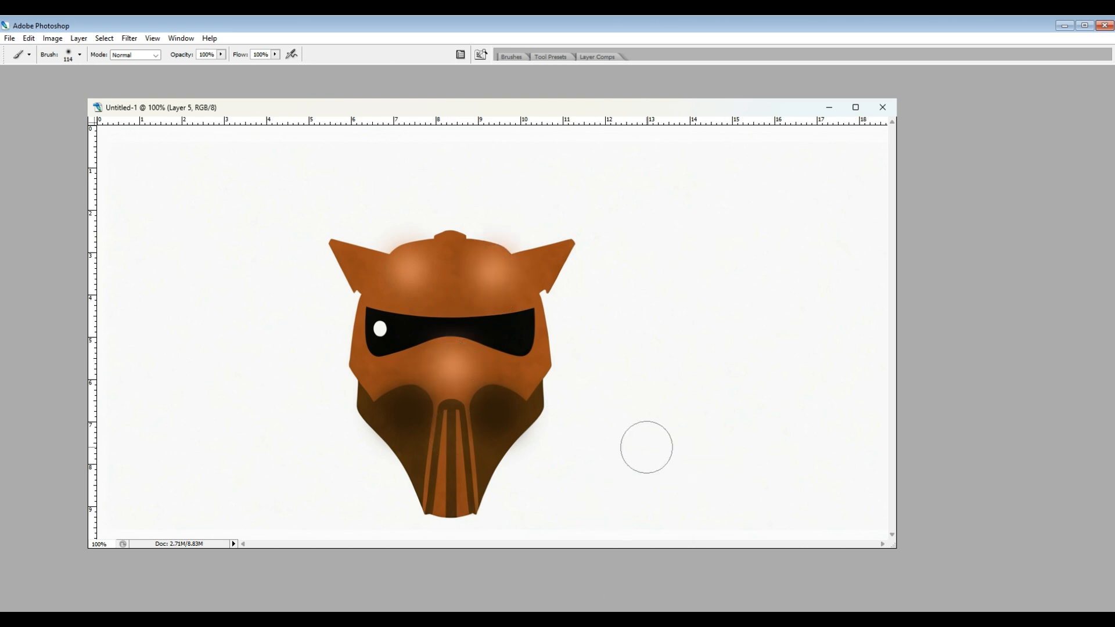
pyautogui.moveTo(648, 386)
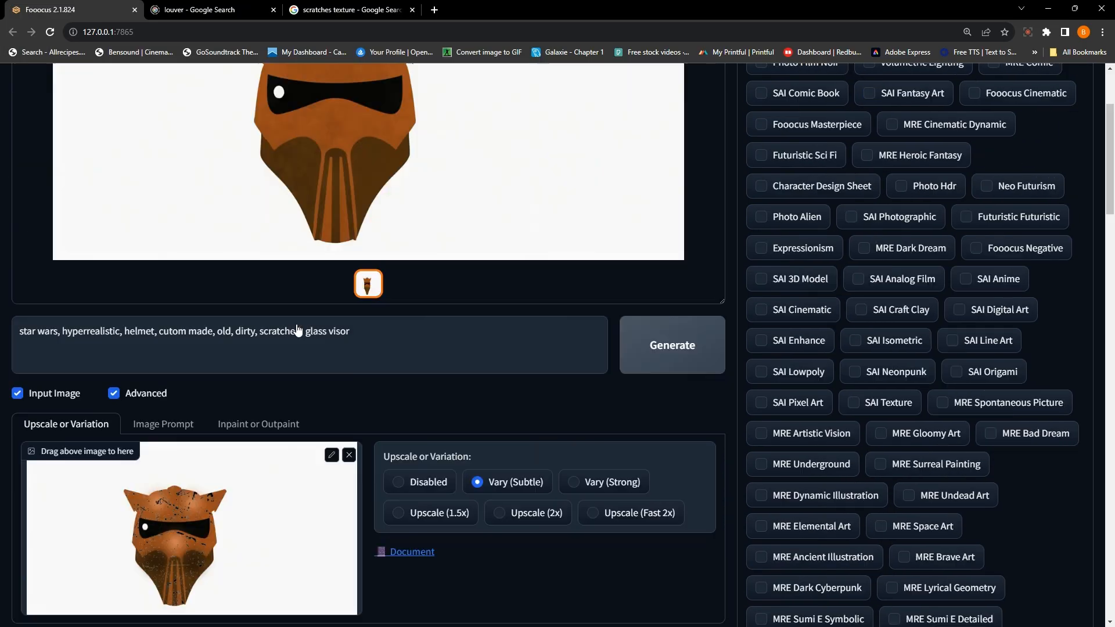
# - Generate the scratched helmet variation with 'glass visor' appended to the prompt
pyautogui.click(672, 345)
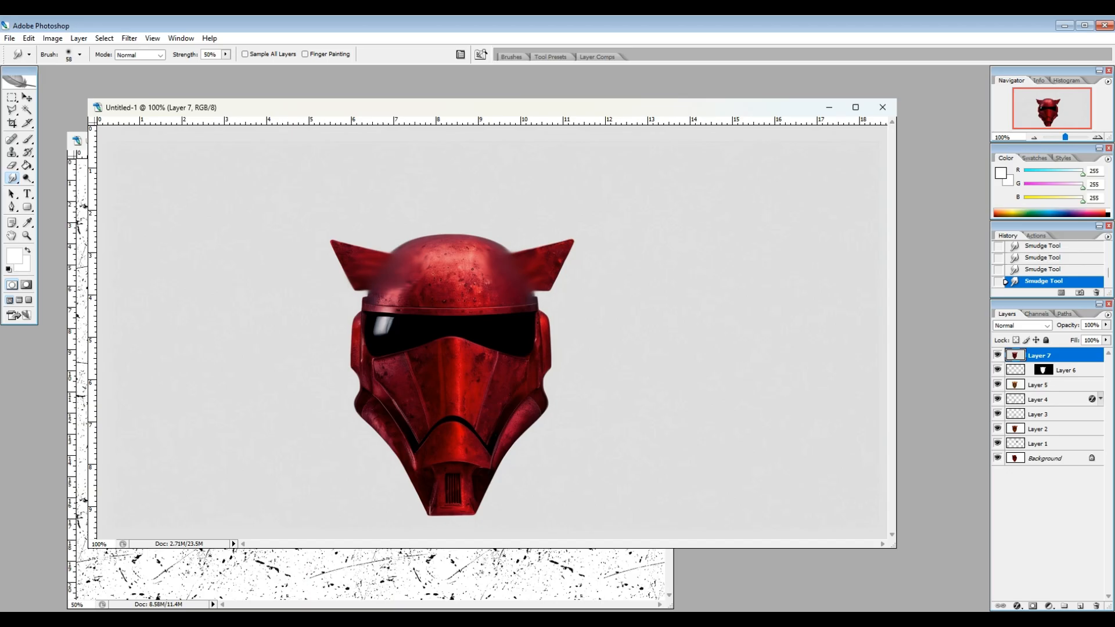
pyautogui.moveTo(46, 227)
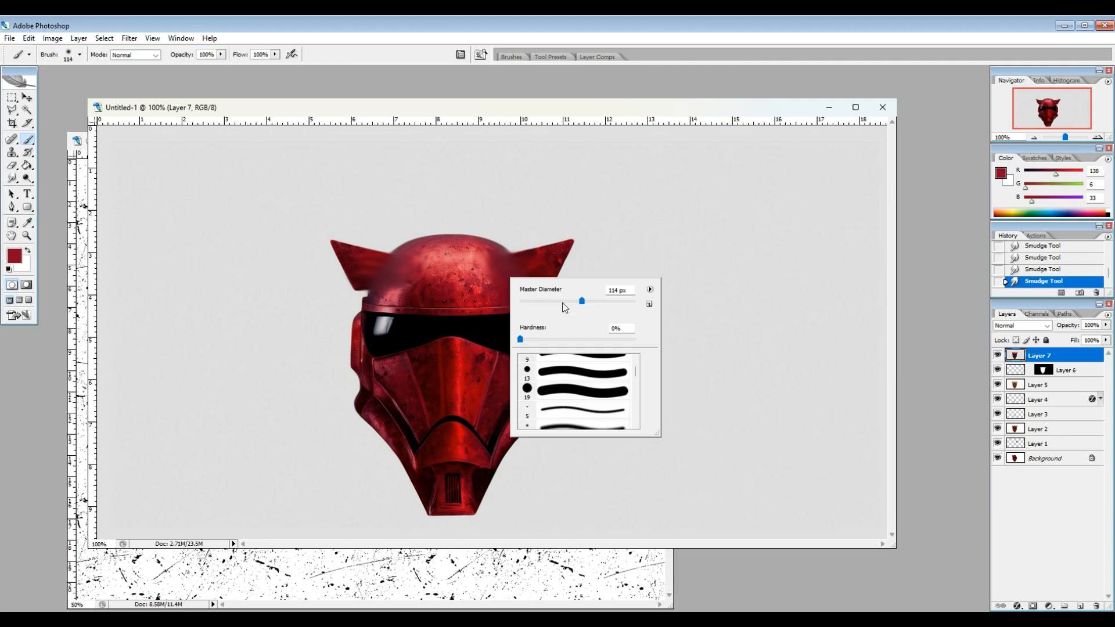
# - Paint horn bases with a 92 px red brush, outline plates at 5 px, and save
pyautogui.moveTo(581, 300); pyautogui.dragTo(571, 300)
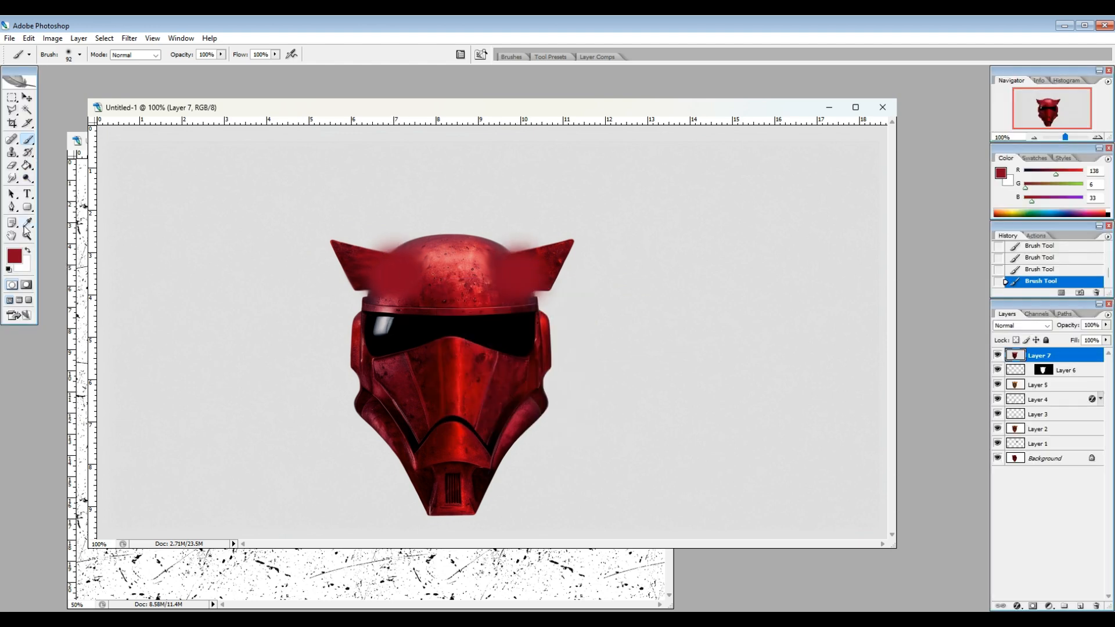
pyautogui.click(83, 58)
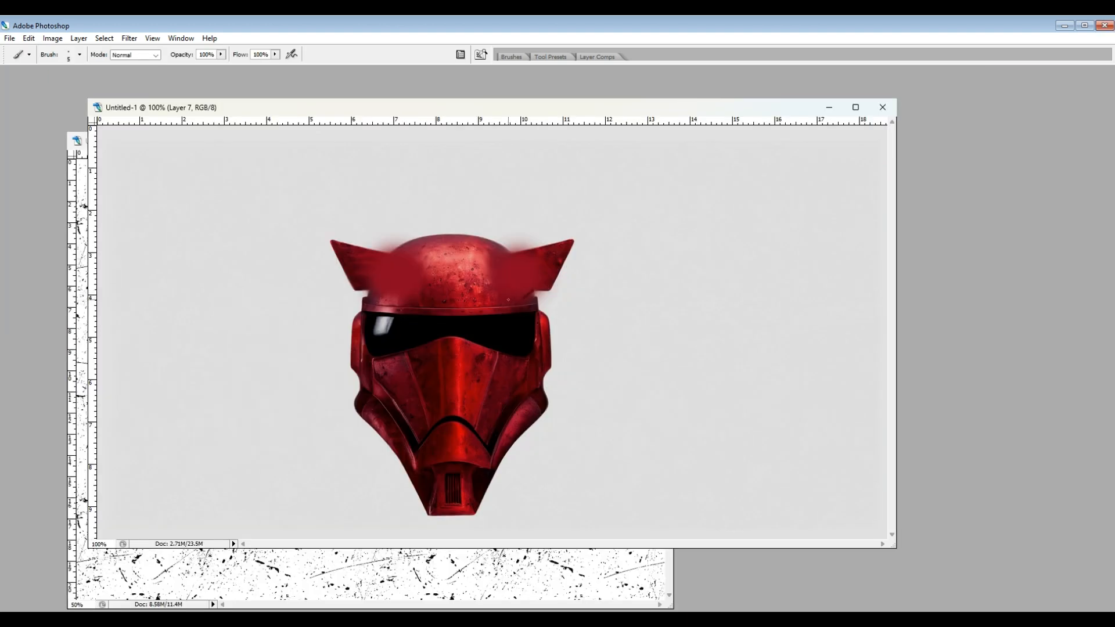
pyautogui.moveTo(541, 256); pyautogui.dragTo(508, 284)
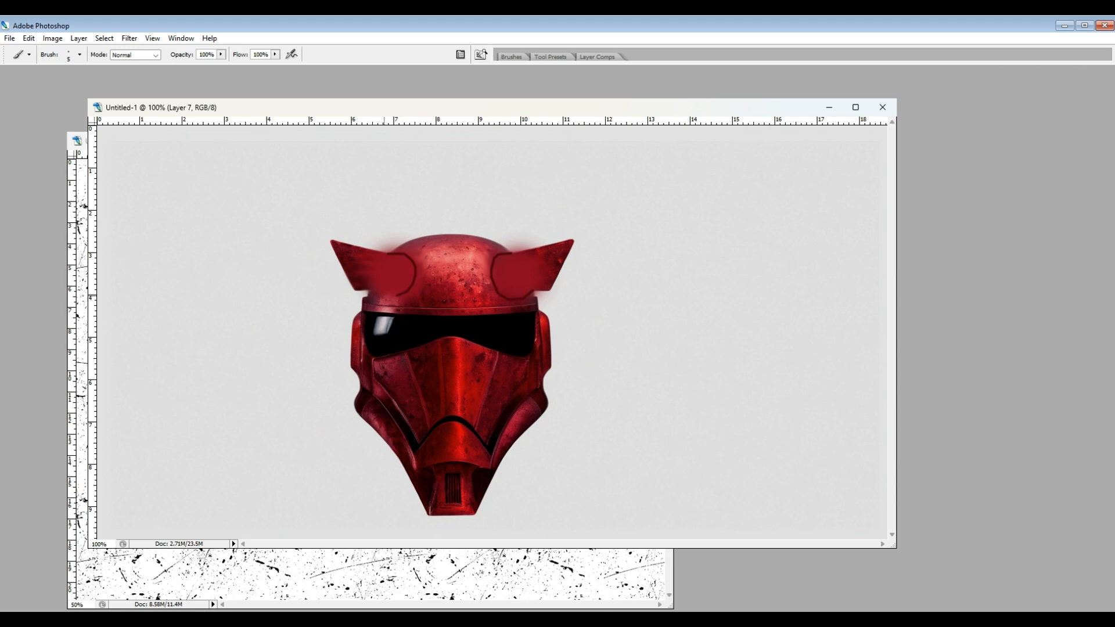
pyautogui.click(7, 39)
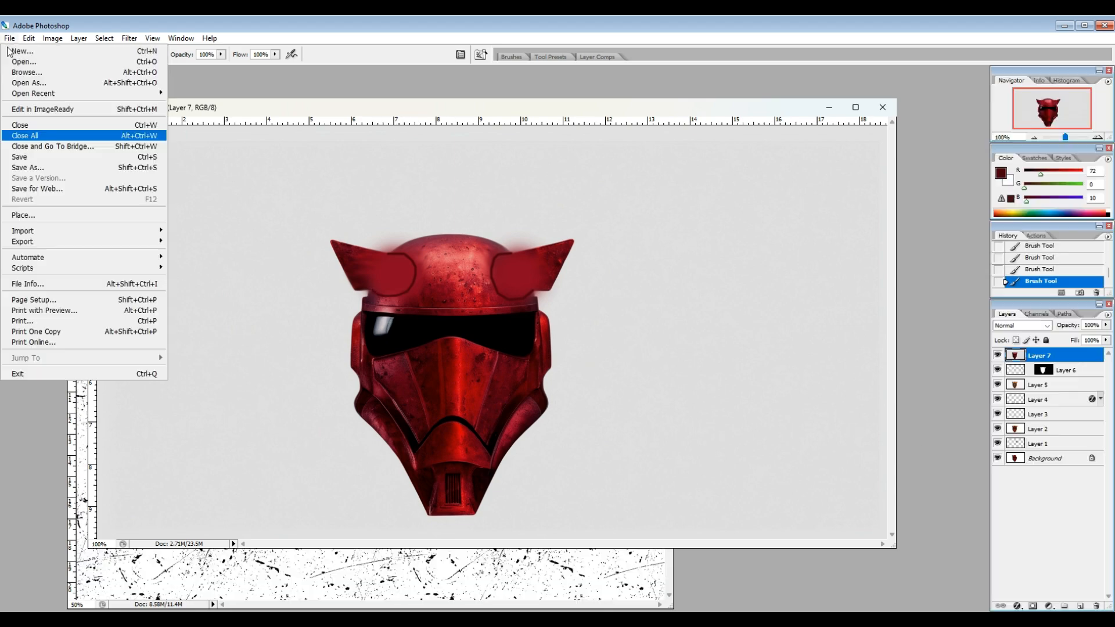
pyautogui.click(31, 168)
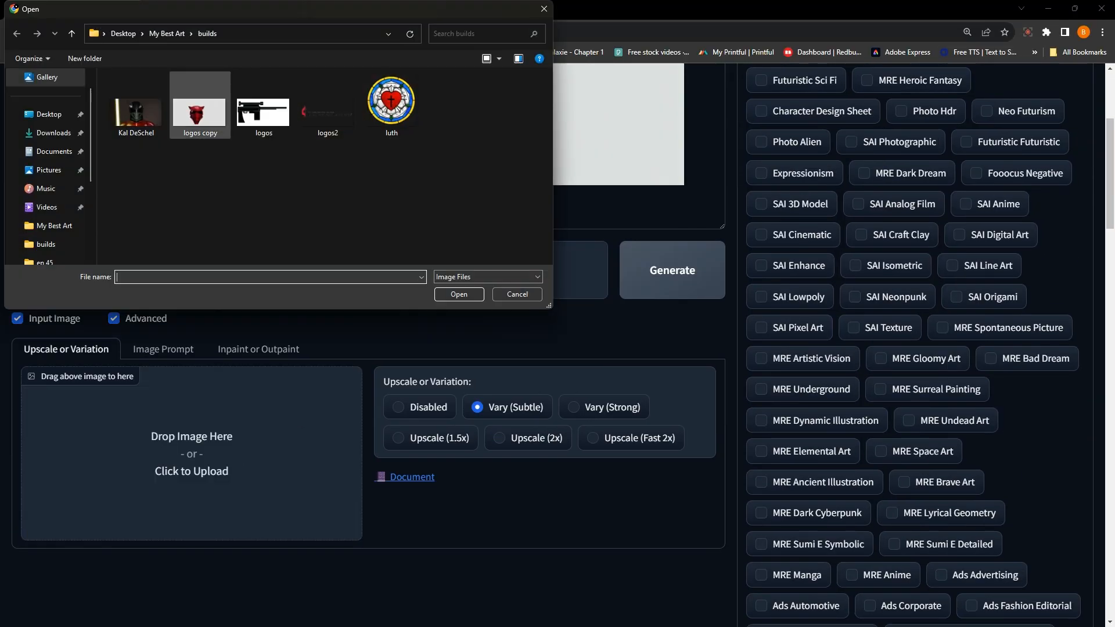
# - Load the red 'logos copy' image and generate with 'horns' added to the prompt
pyautogui.click(459, 294)
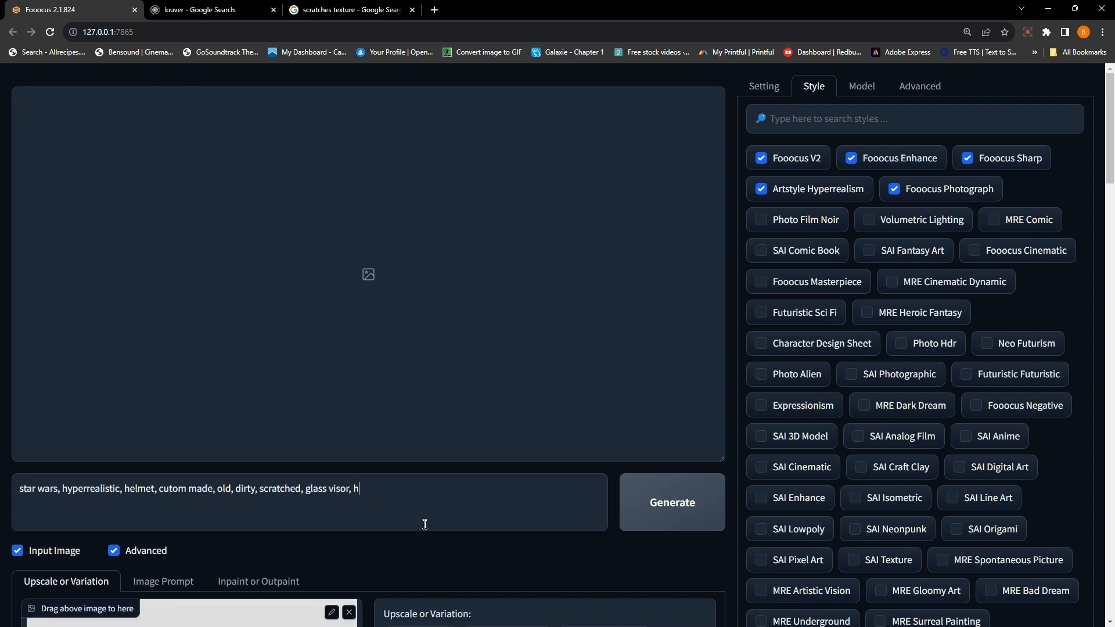
pyautogui.click(672, 502)
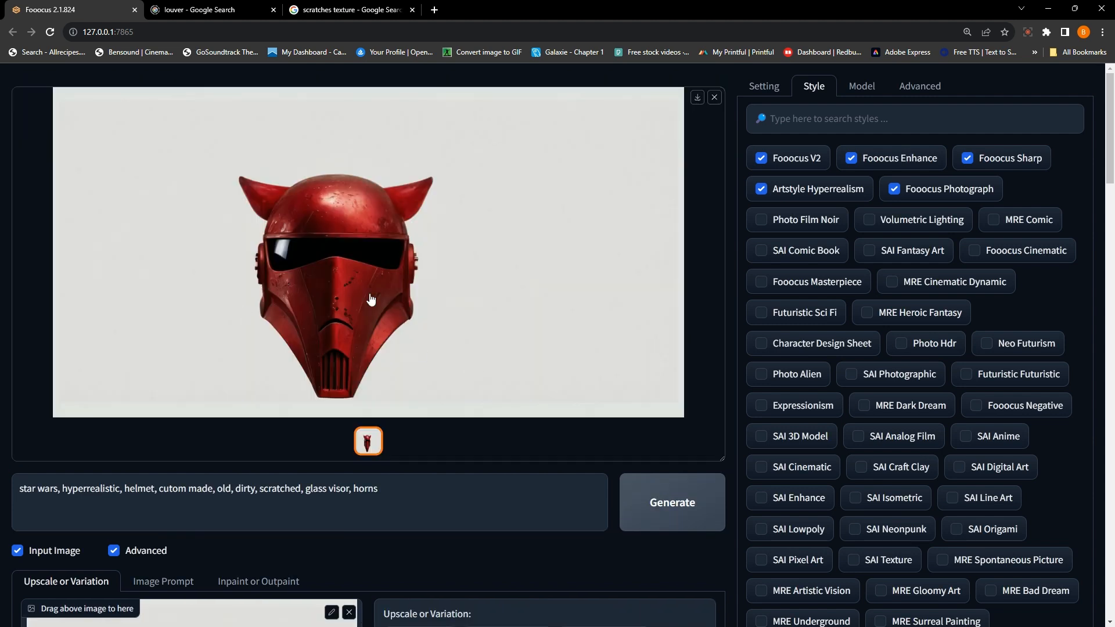
pyautogui.moveTo(567, 363)
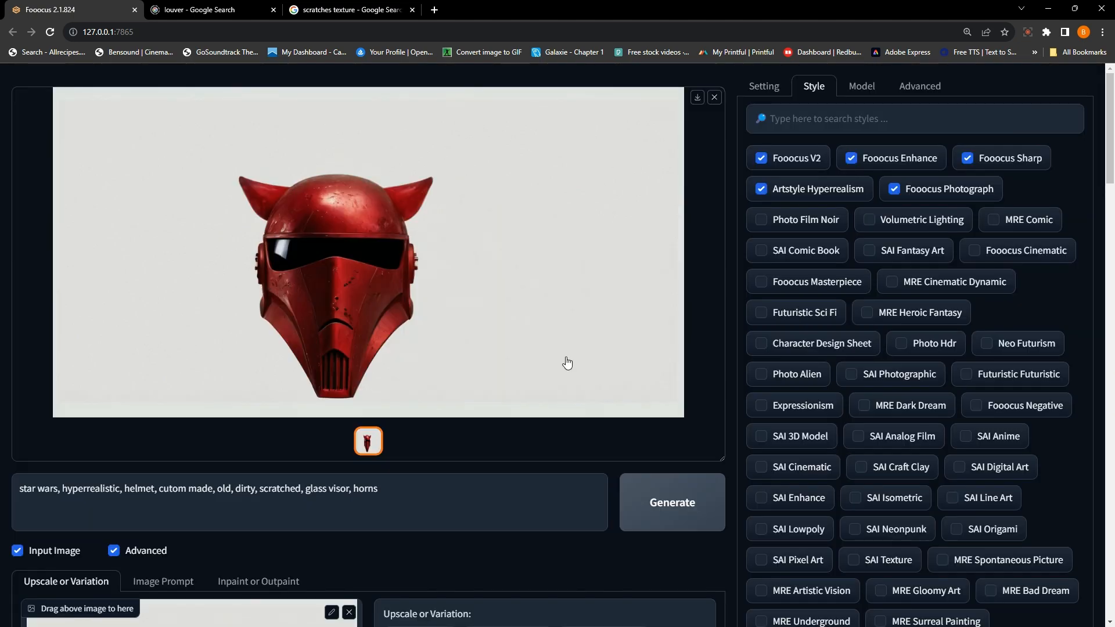
# - Regenerate the horned red helmet at Quality, 1344×704, and download the result as PNG
pyautogui.click(764, 86)
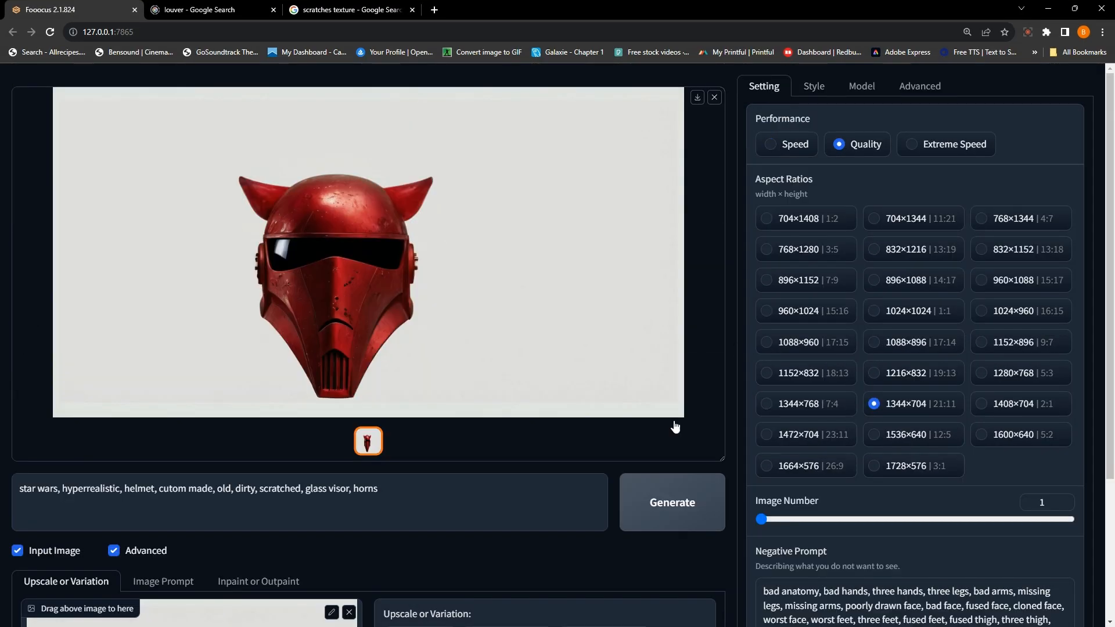
pyautogui.click(672, 502)
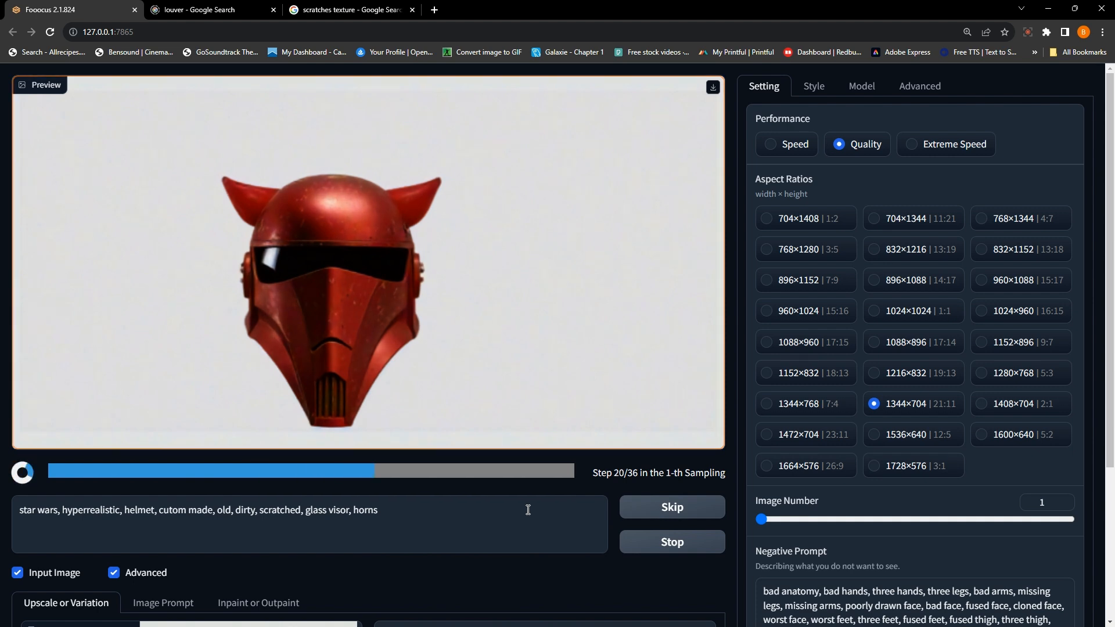
pyautogui.moveTo(540, 492)
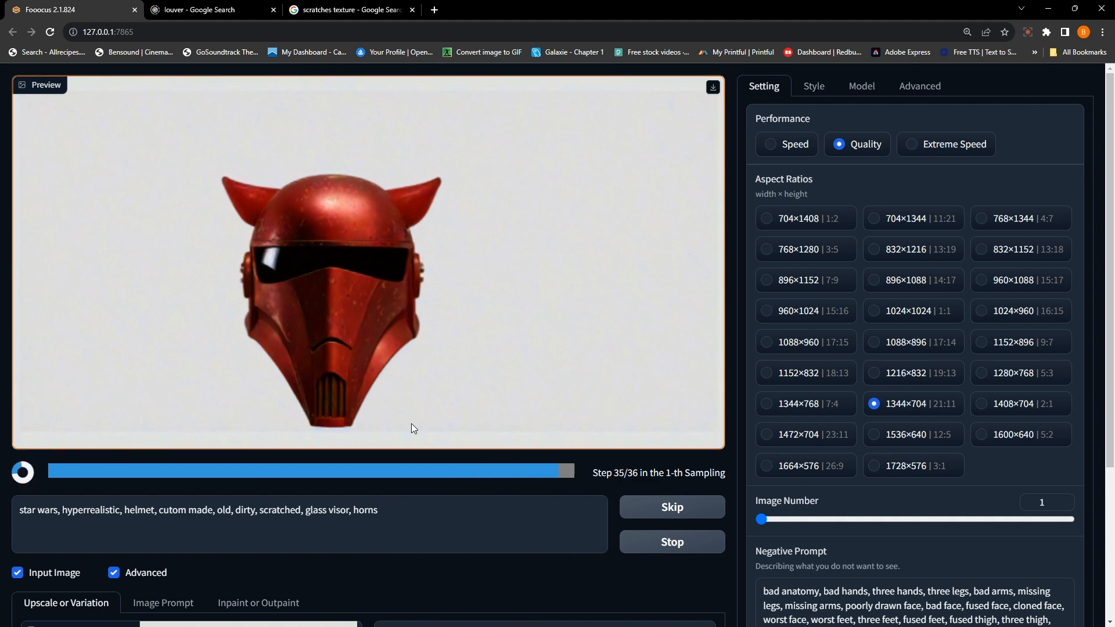
pyautogui.click(713, 87)
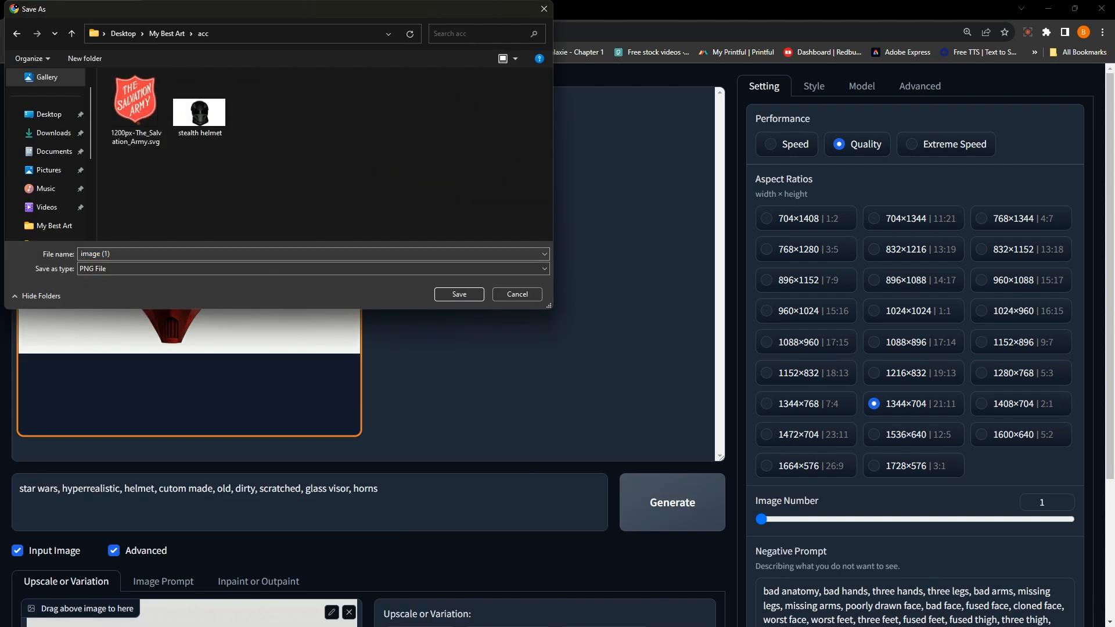